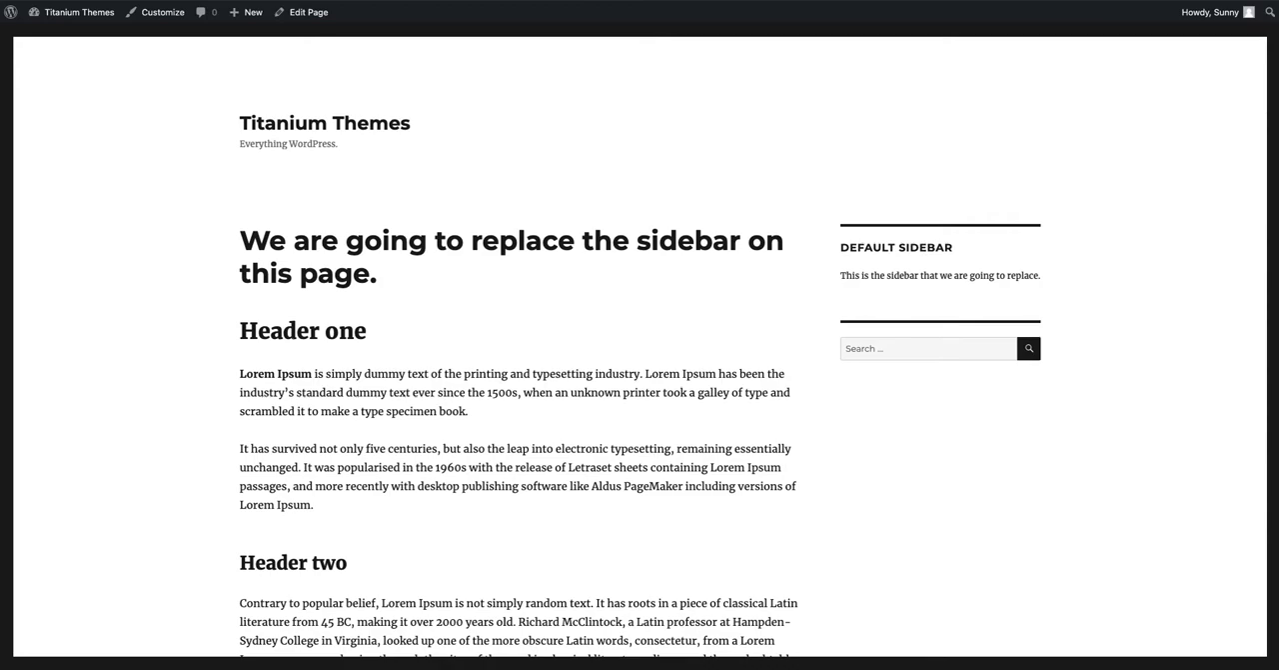
pyautogui.moveTo(564, 252)
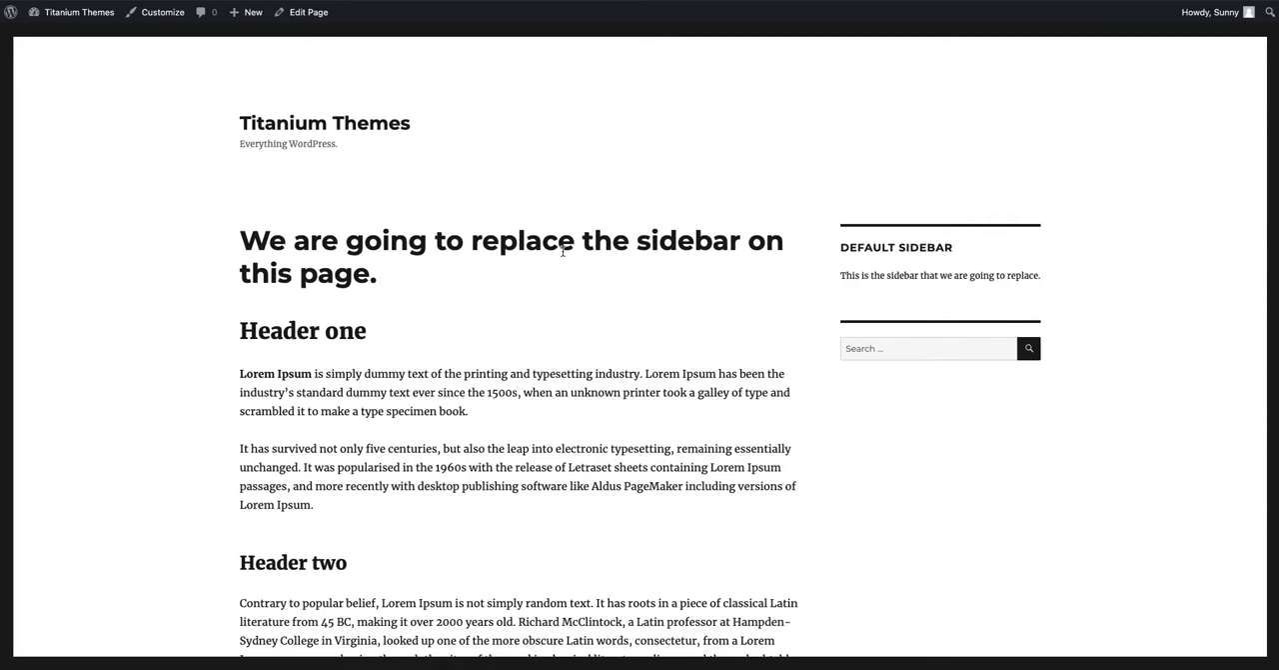
# Go from the front-end page to the admin dashboard via the site-name menu
pyautogui.click(78, 12)
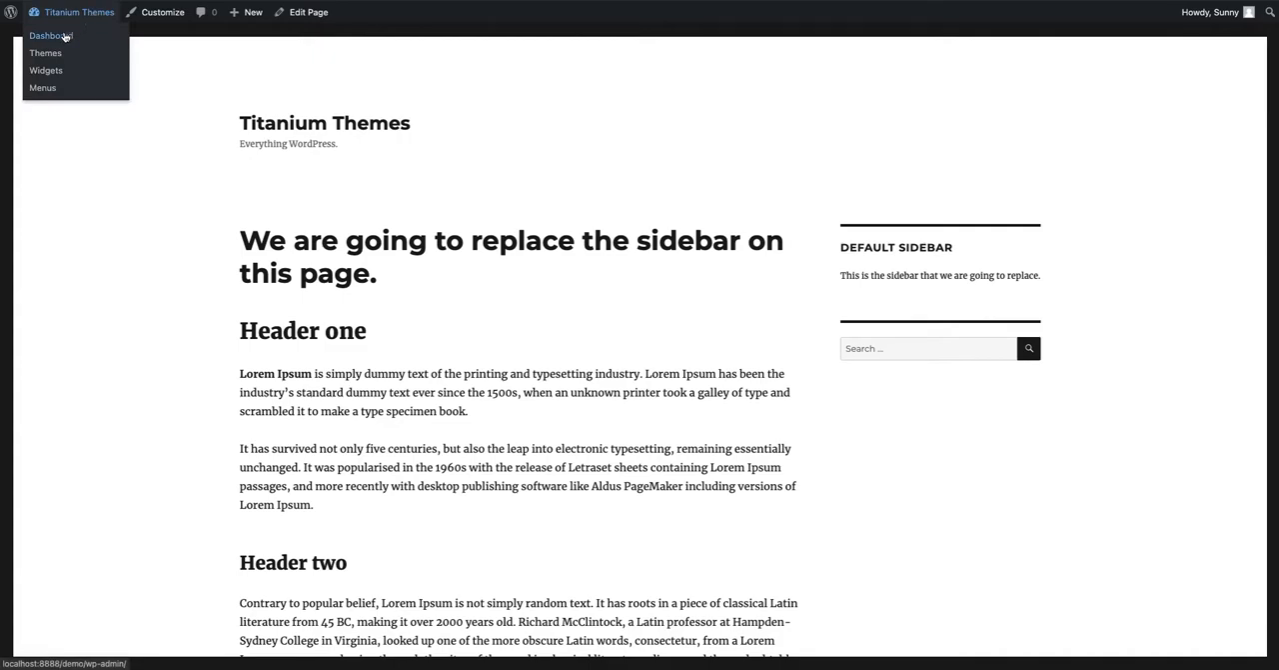
pyautogui.click(52, 36)
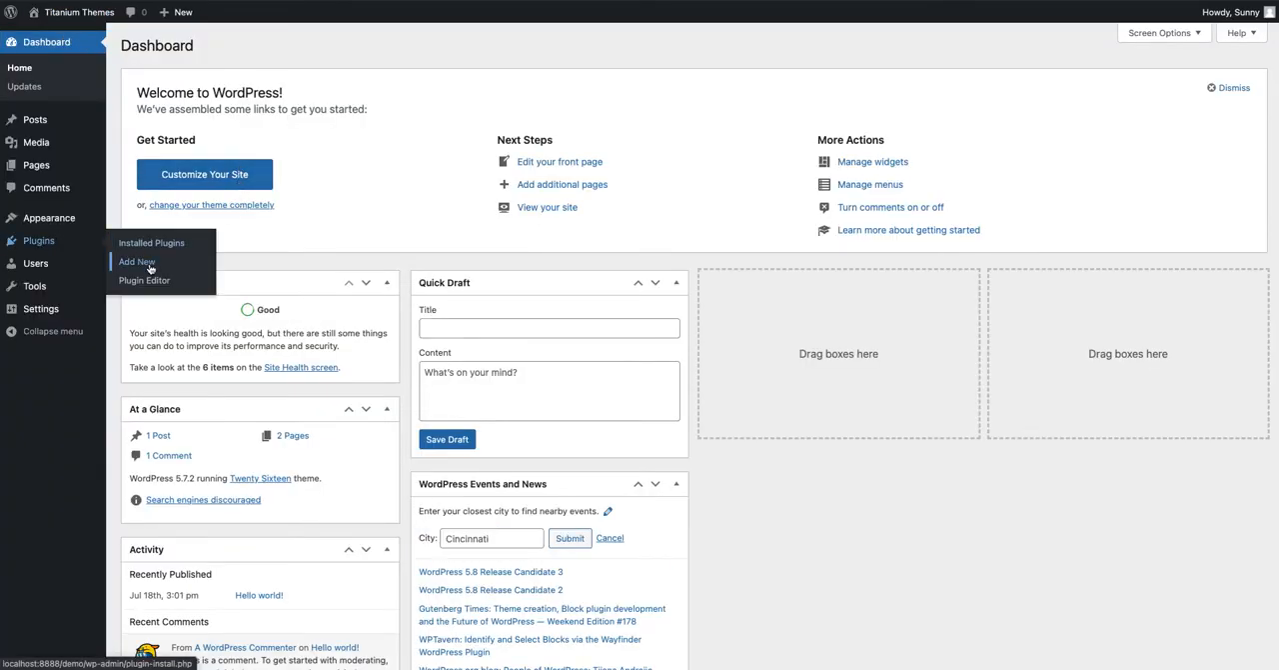
# Search the Add Plugins directory for 'easy custom sidebars'
pyautogui.click(136, 260)
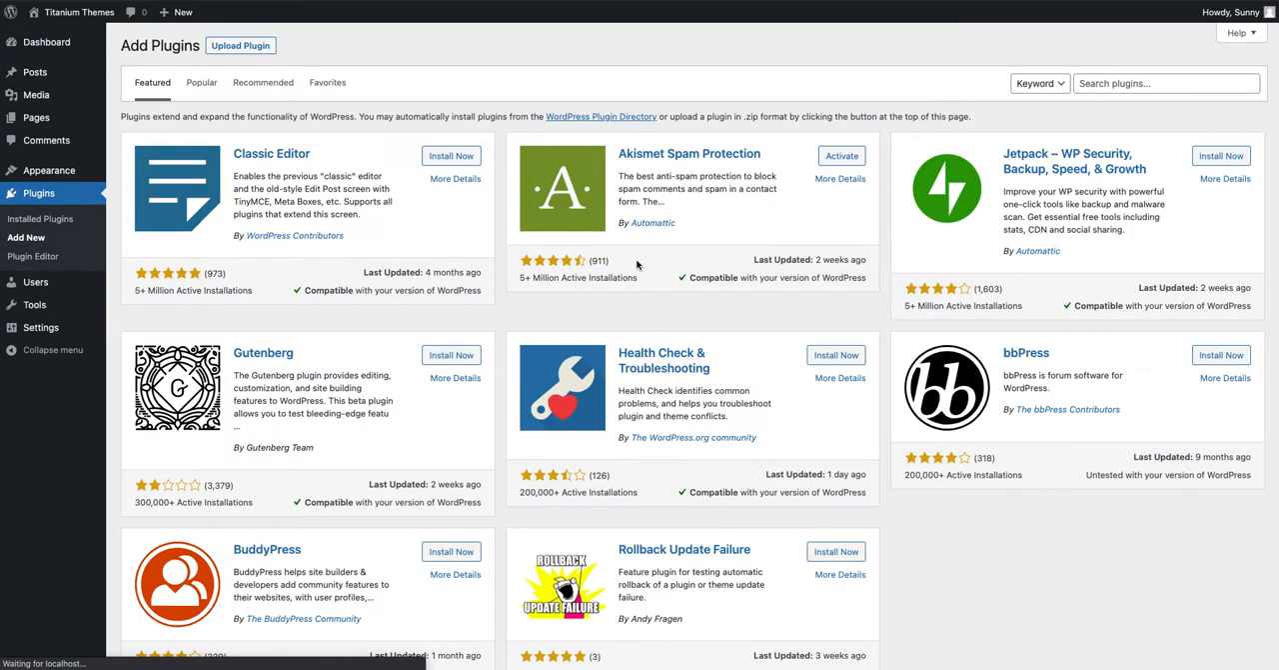
pyautogui.write('easy custom sidebars')
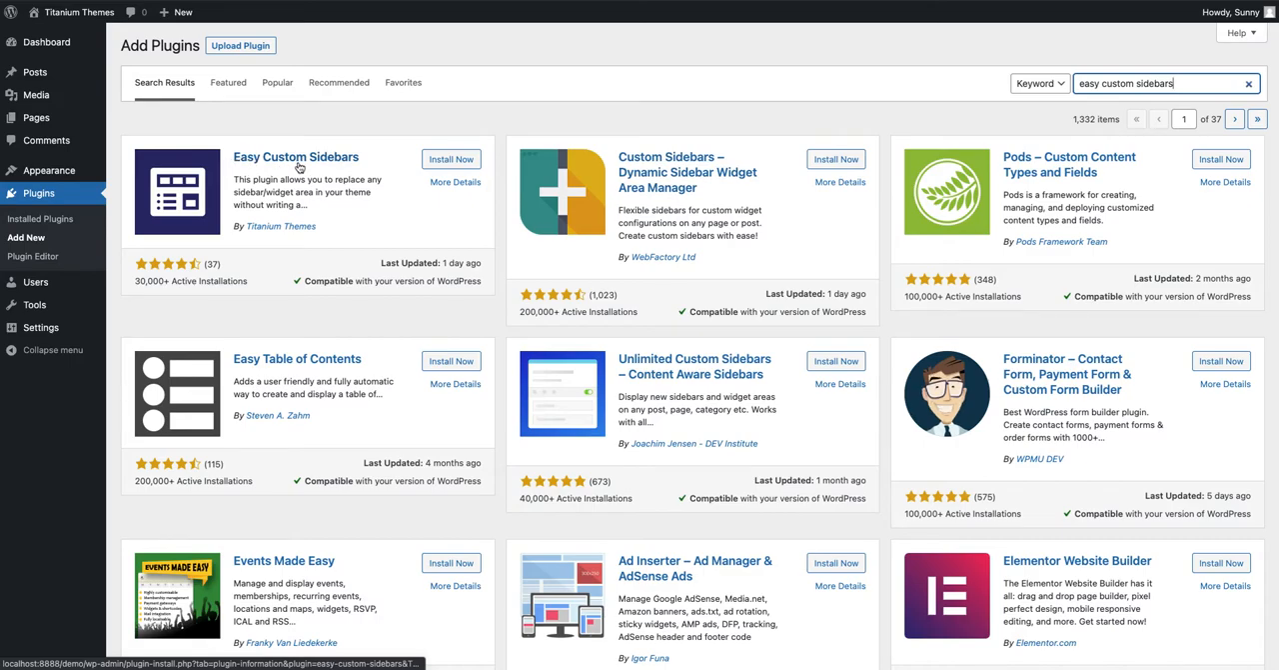
pyautogui.moveTo(288, 238)
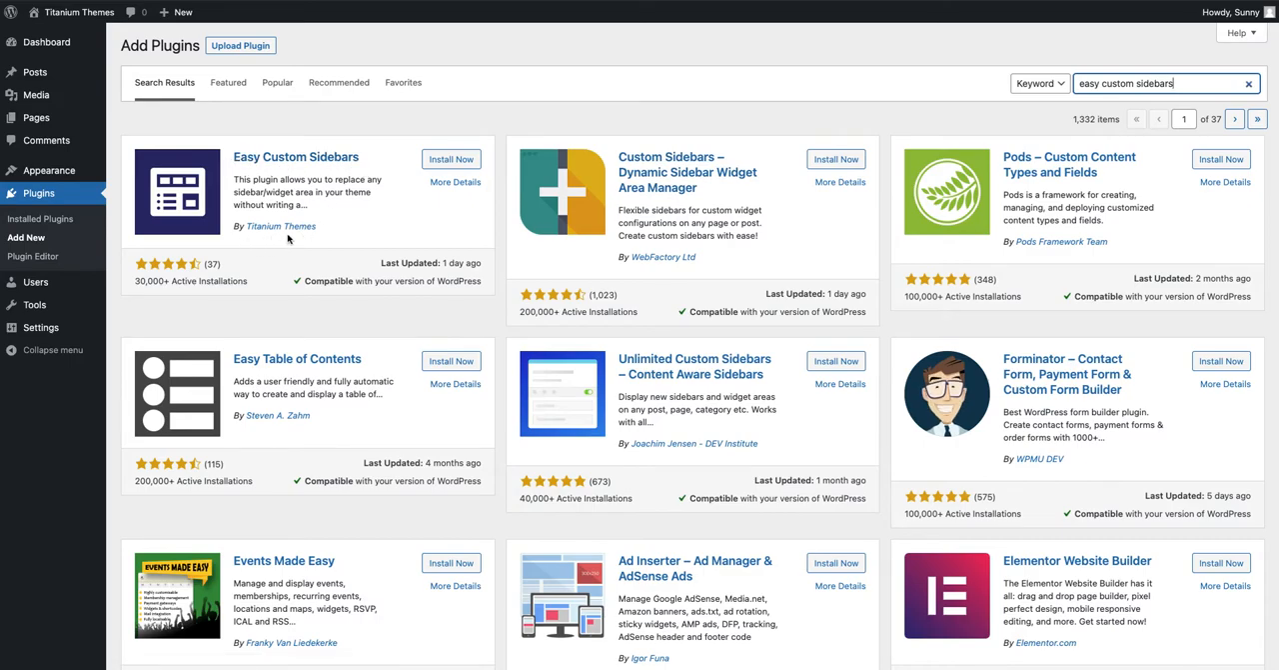
# Install and then activate the Easy Custom Sidebars plugin from its result card
pyautogui.click(452, 160)
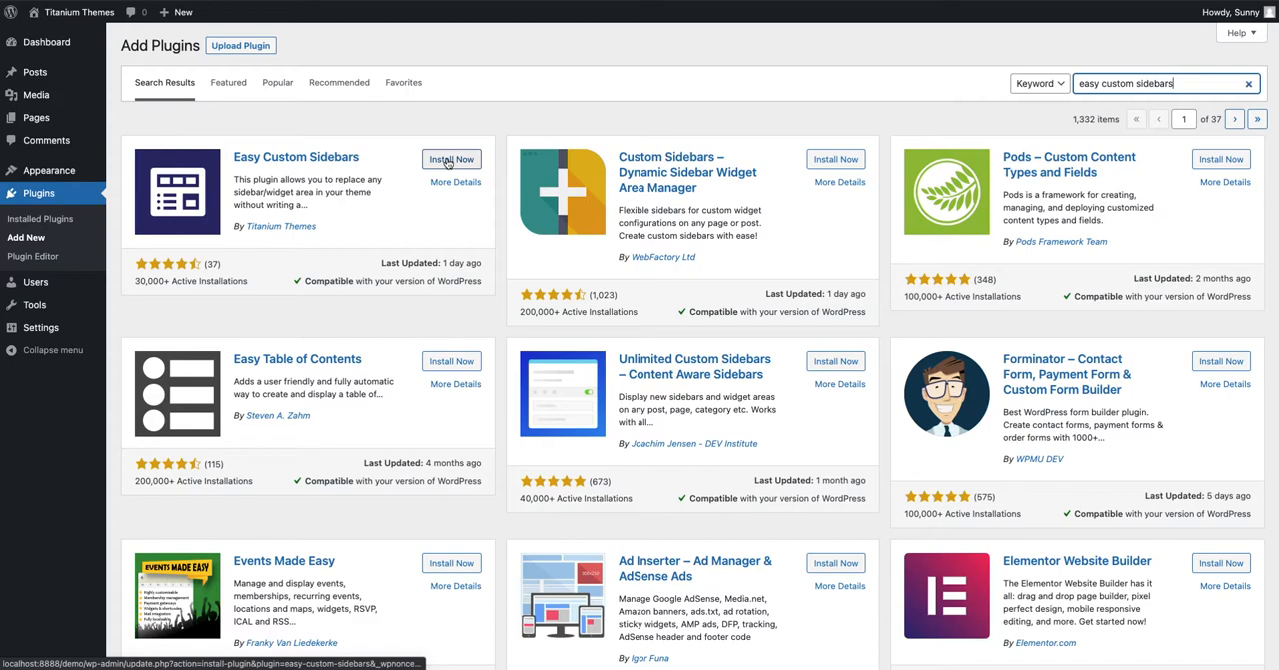
pyautogui.click(452, 160)
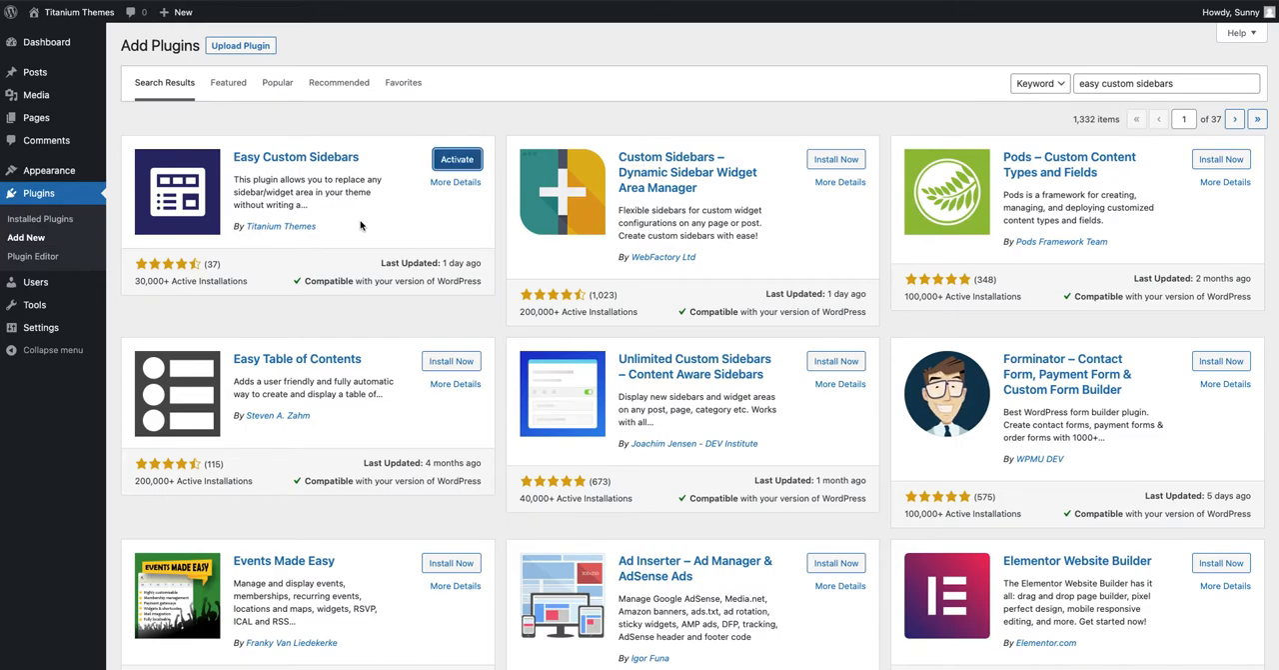
pyautogui.click(456, 160)
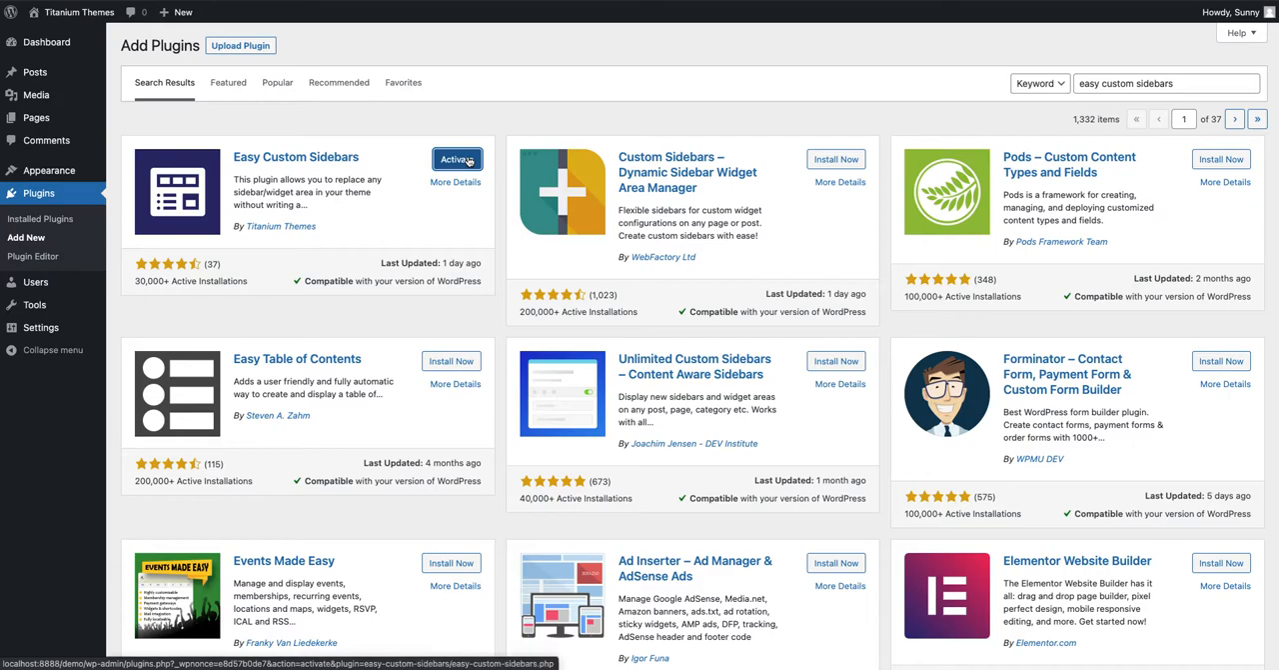
pyautogui.click(455, 160)
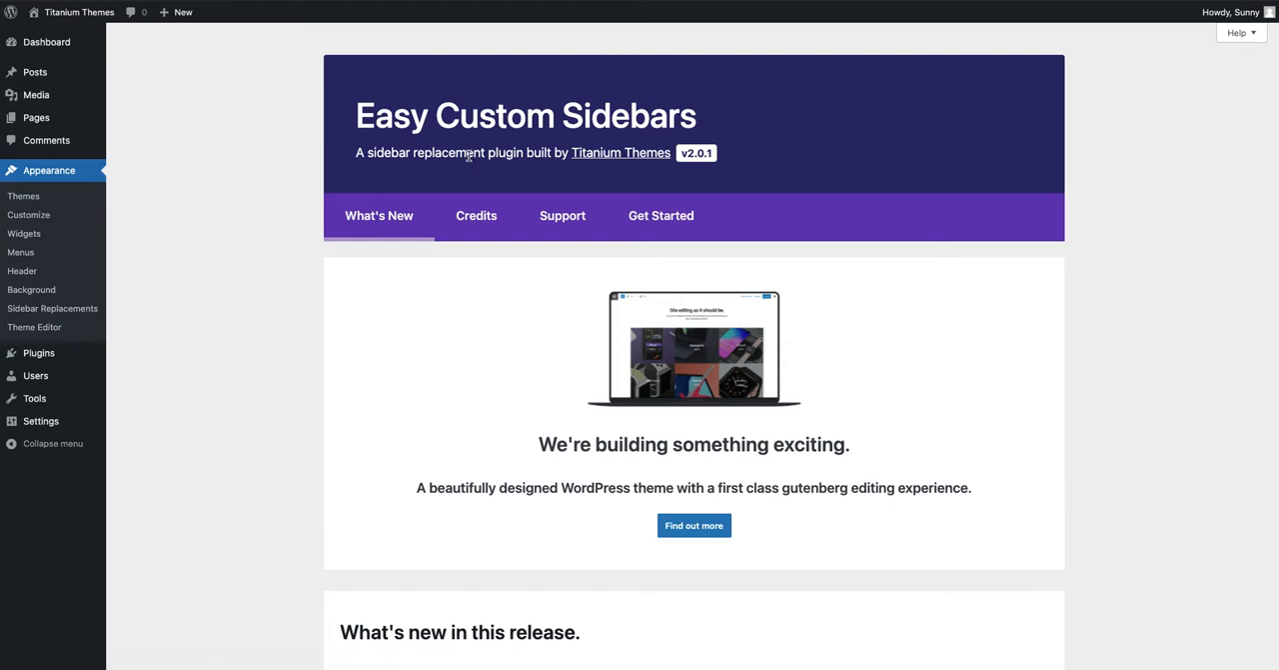
pyautogui.moveTo(286, 122)
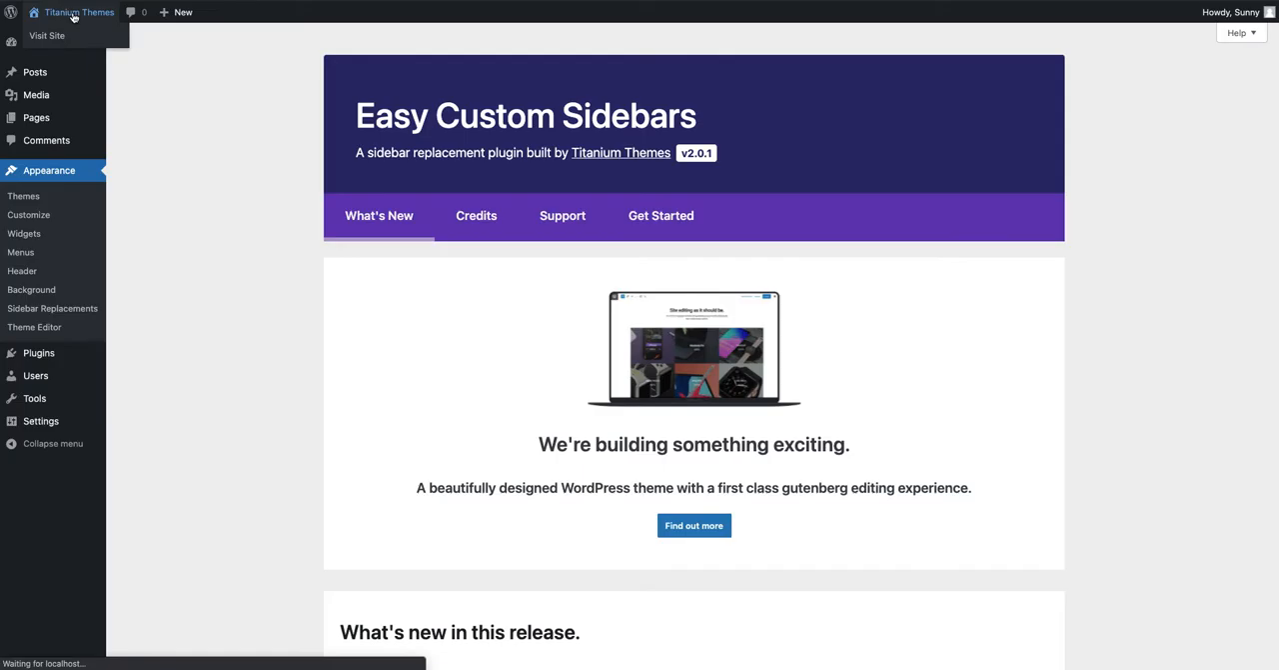
# Visit the public site from the admin bar's site-name menu
pyautogui.click(46, 36)
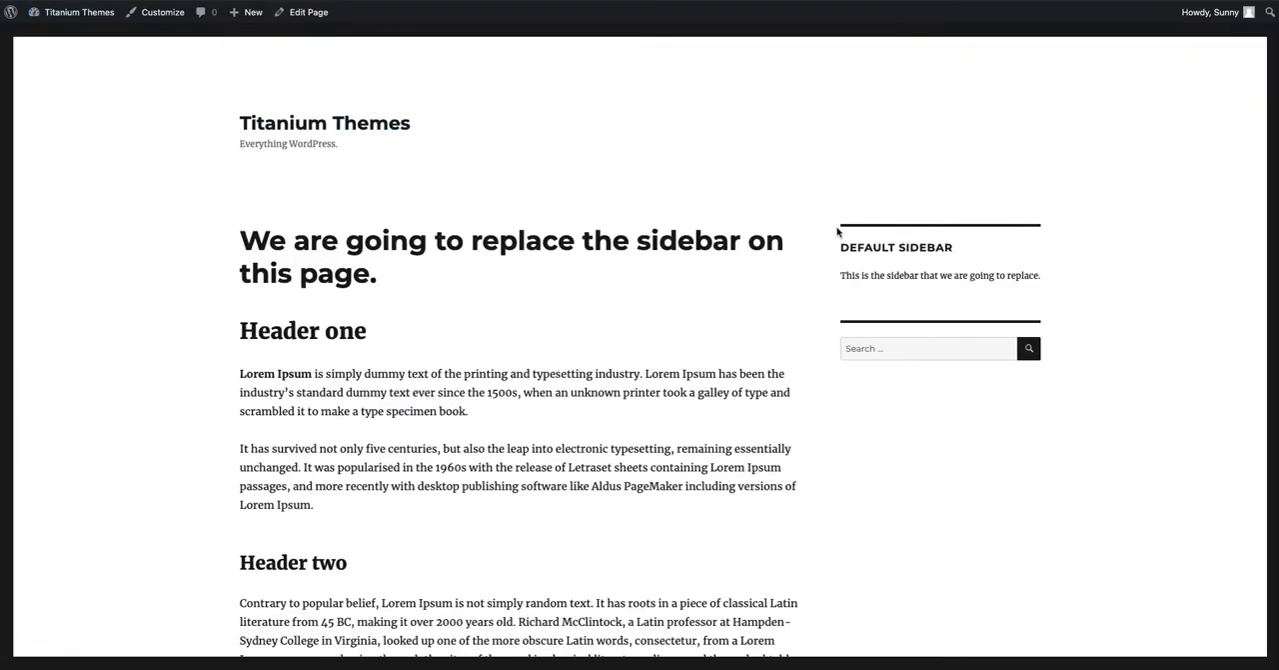
pyautogui.moveTo(968, 290)
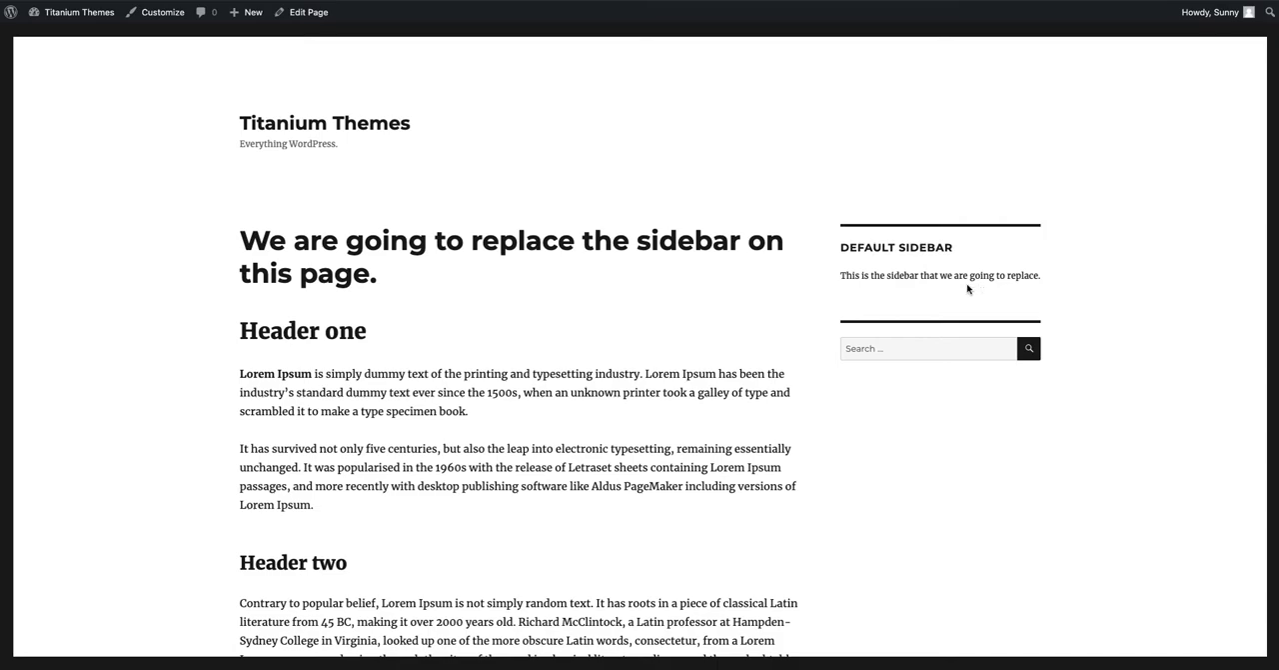
pyautogui.moveTo(864, 272)
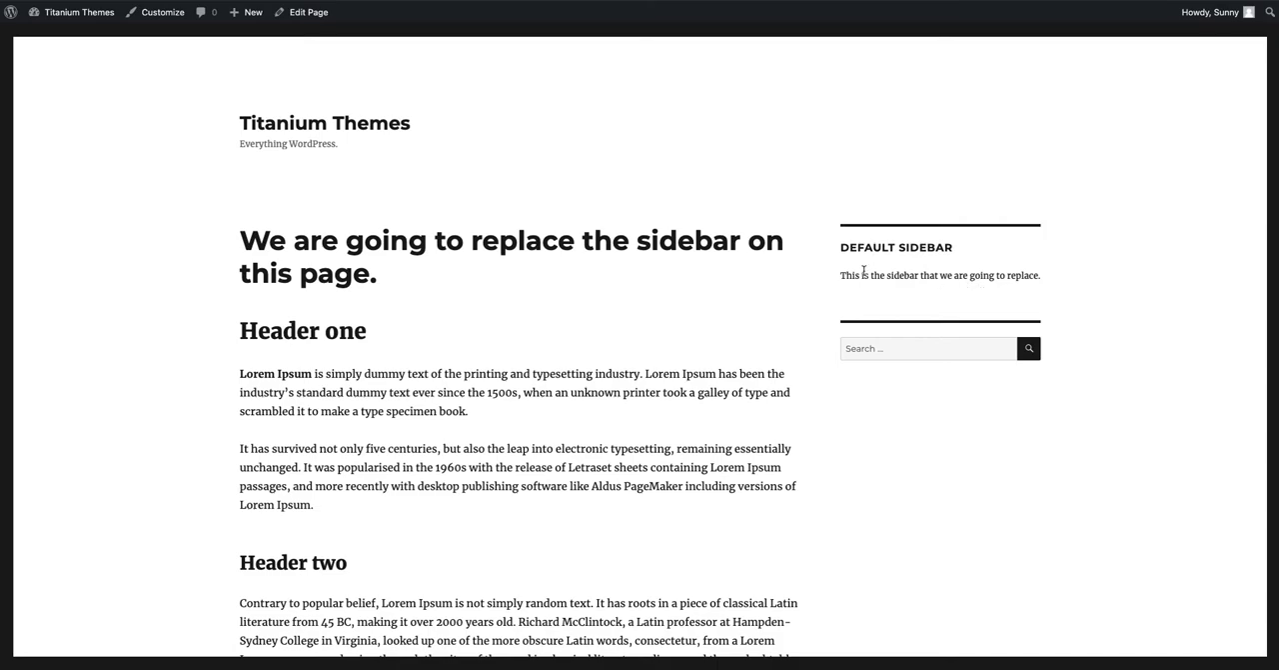
pyautogui.moveTo(708, 256)
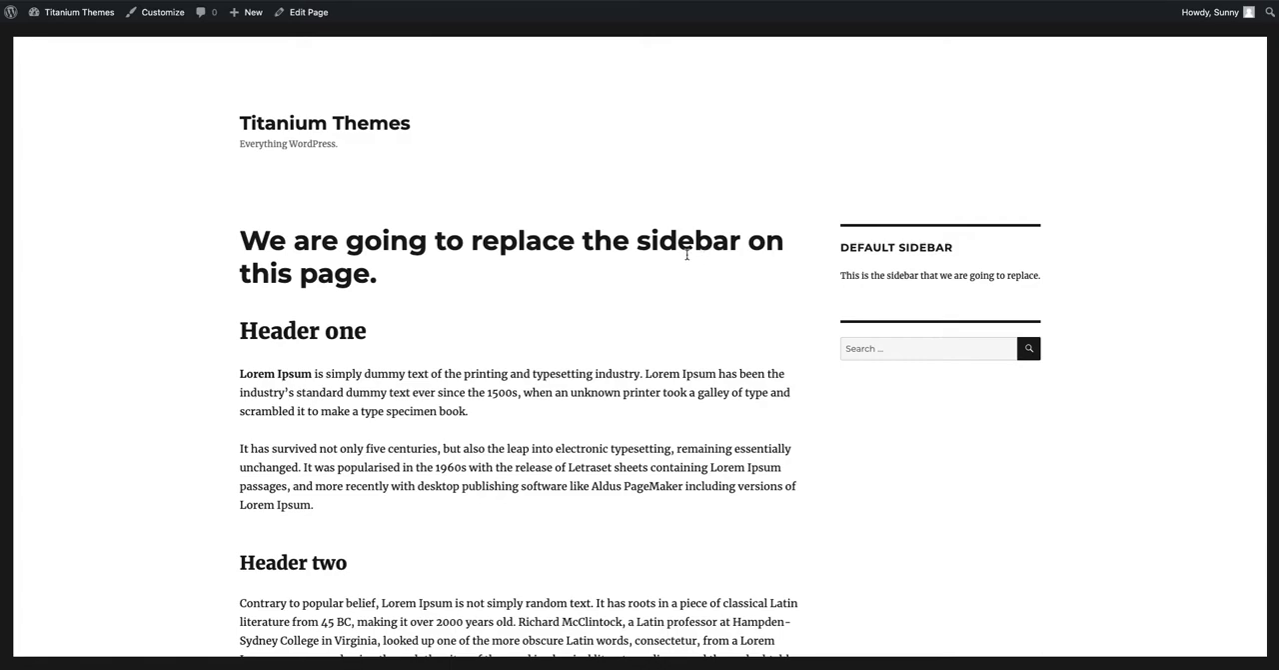
pyautogui.moveTo(304, 136)
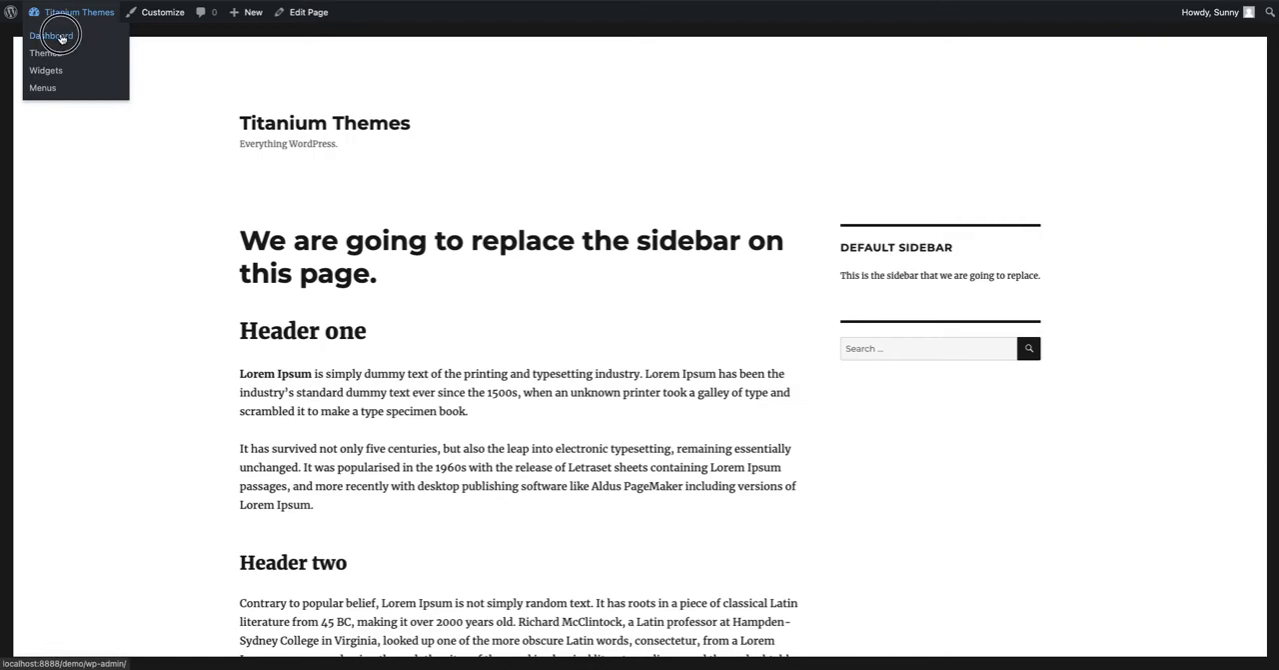
# Reach the Sidebar Replacements screen under Appearance from the dashboard
pyautogui.click(52, 36)
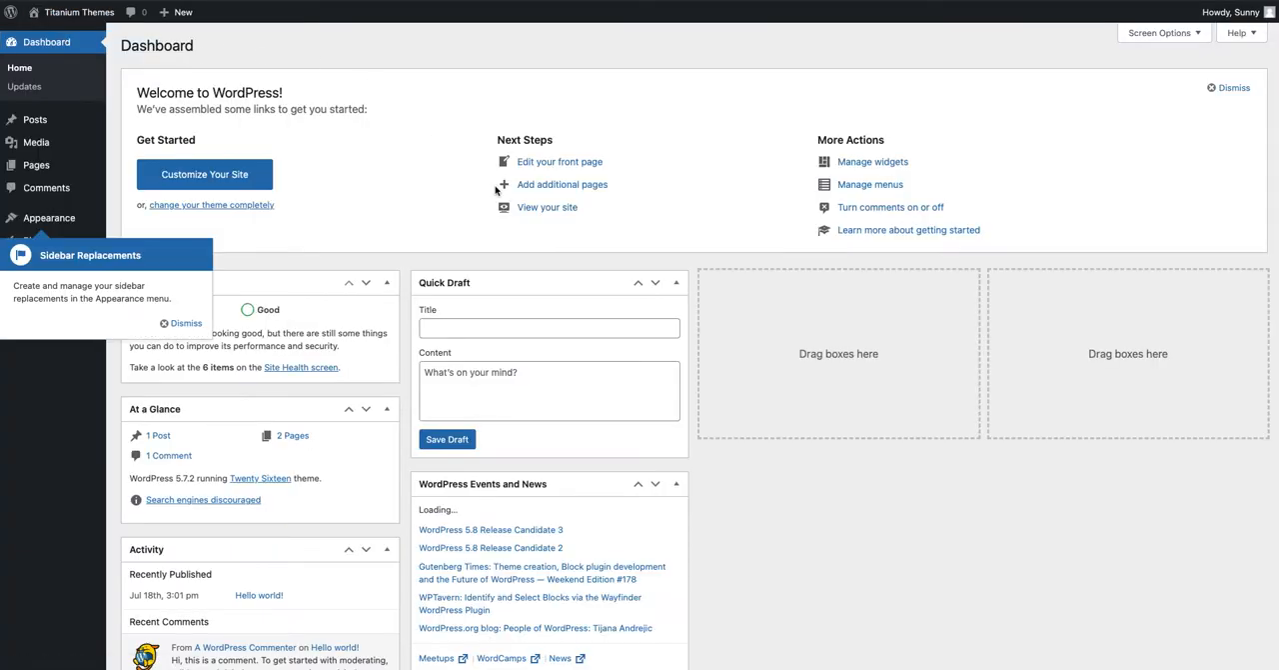
pyautogui.click(48, 218)
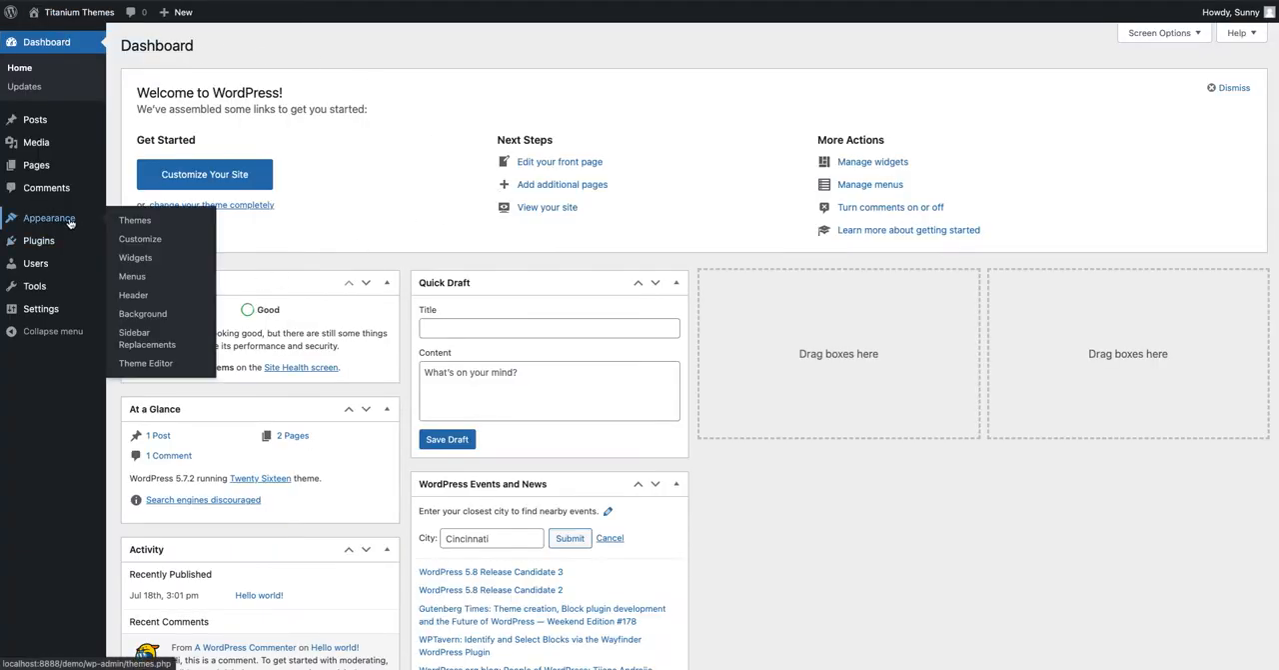
pyautogui.moveTo(146, 338)
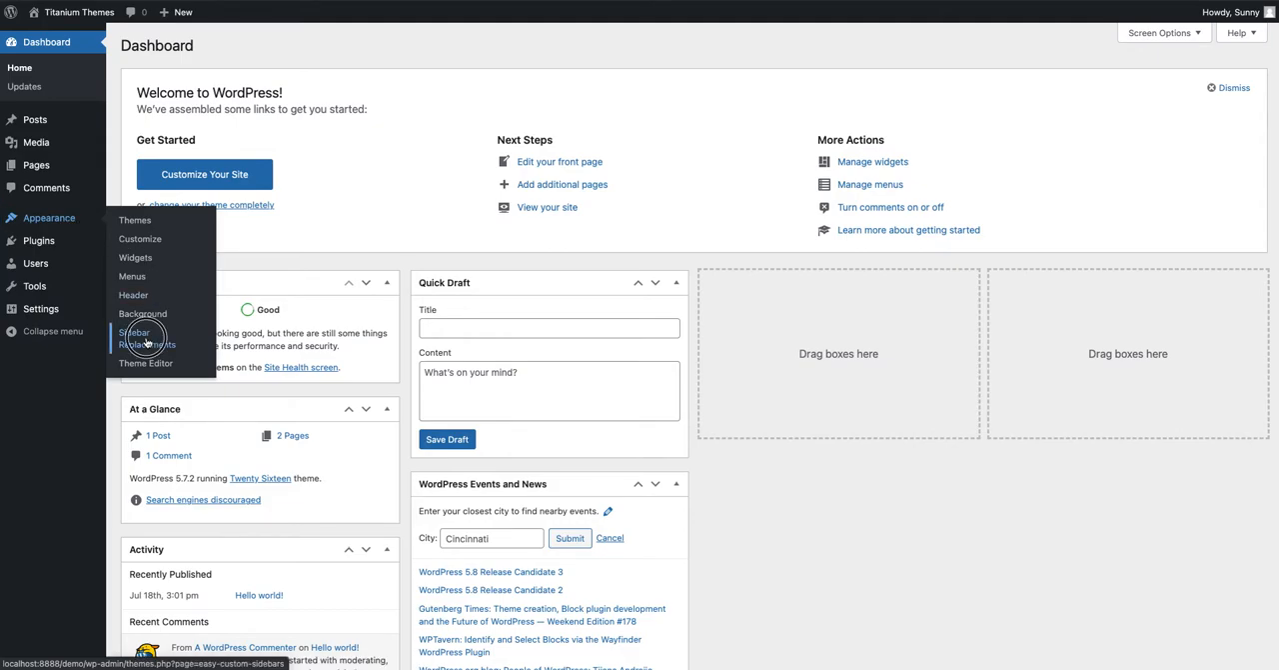
pyautogui.click(136, 335)
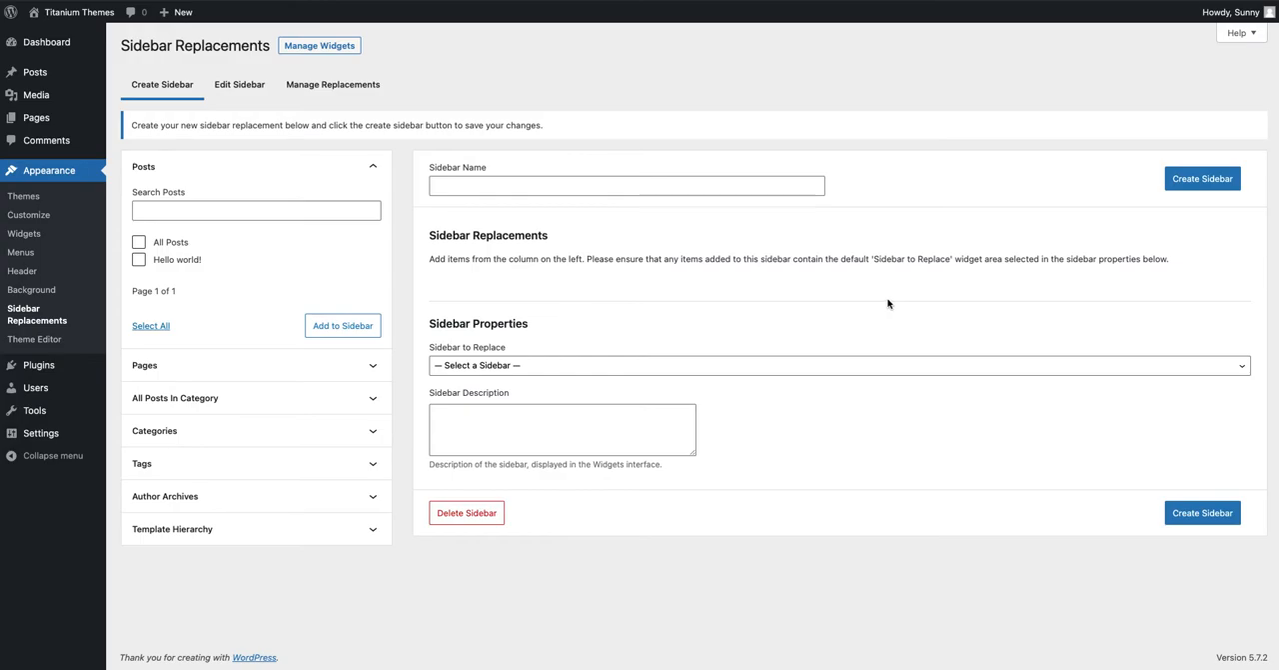
pyautogui.moveTo(854, 296)
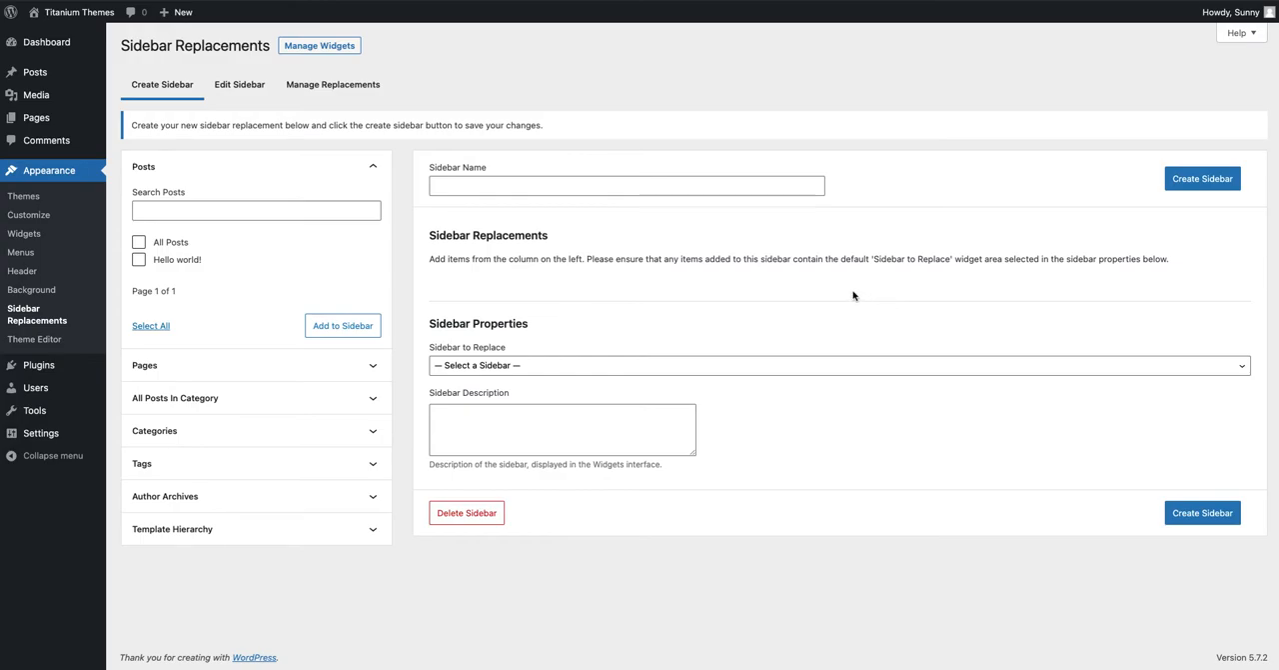
pyautogui.moveTo(852, 296)
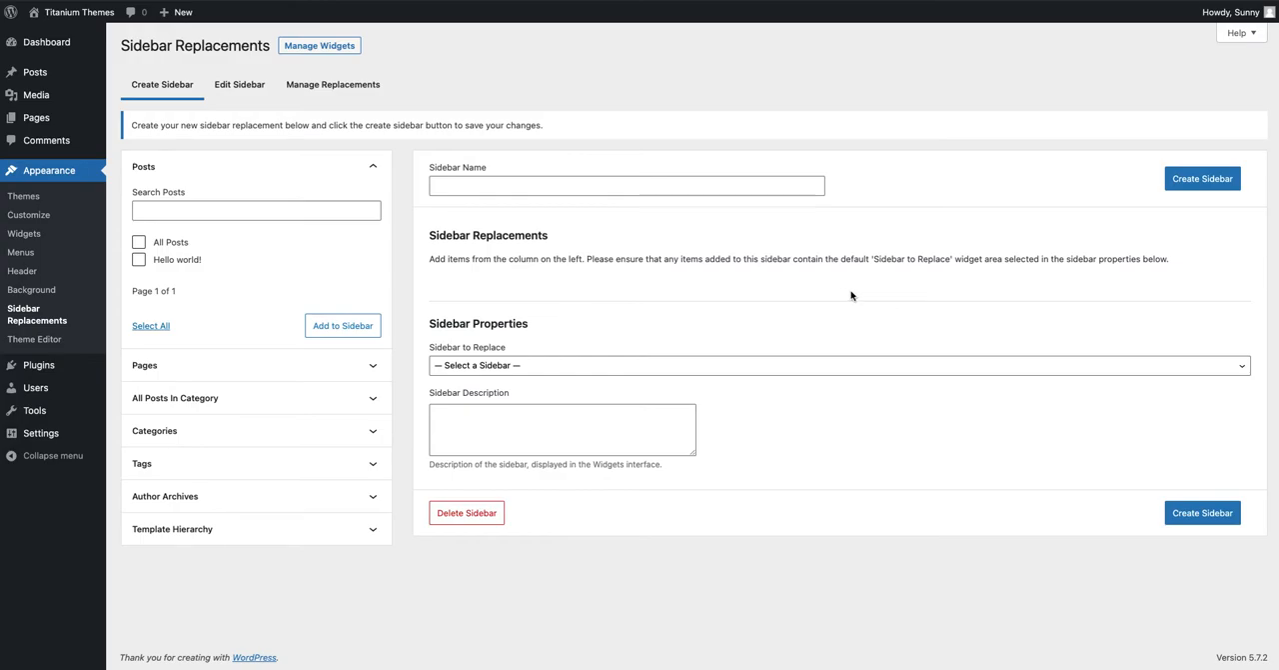
# Name the sidebar 'My Custom Sidebar' and set it to replace the theme's default Sidebar
pyautogui.click(626, 186)
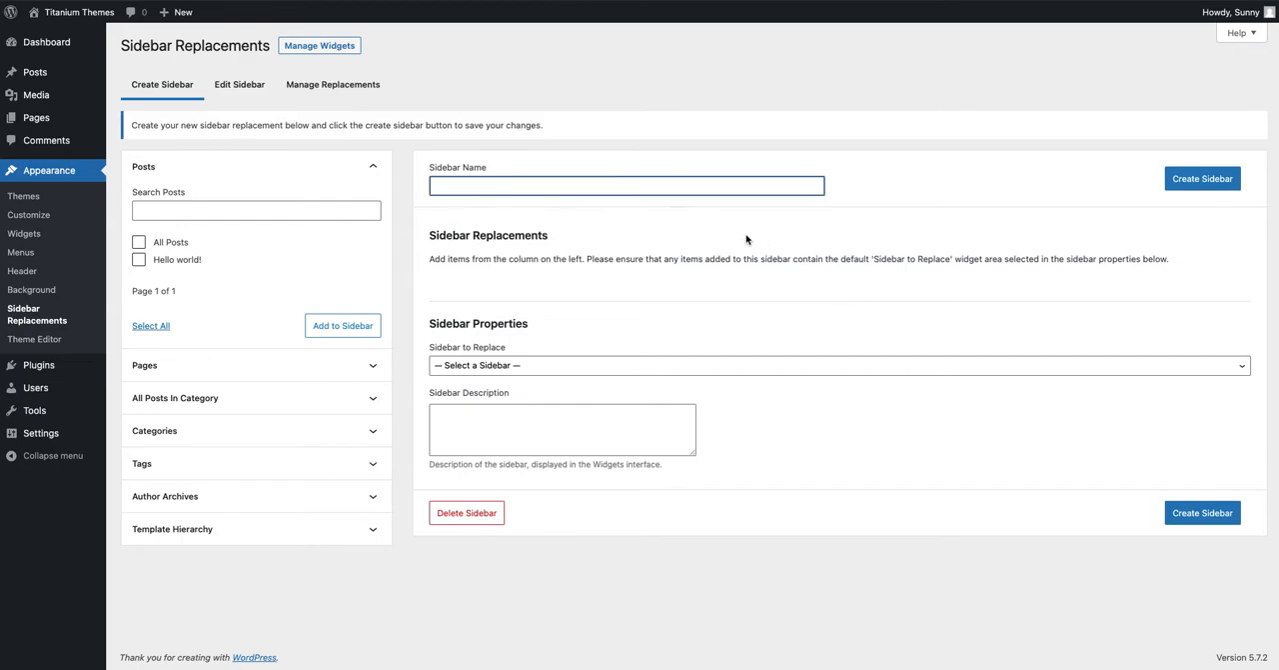
pyautogui.write('My c')
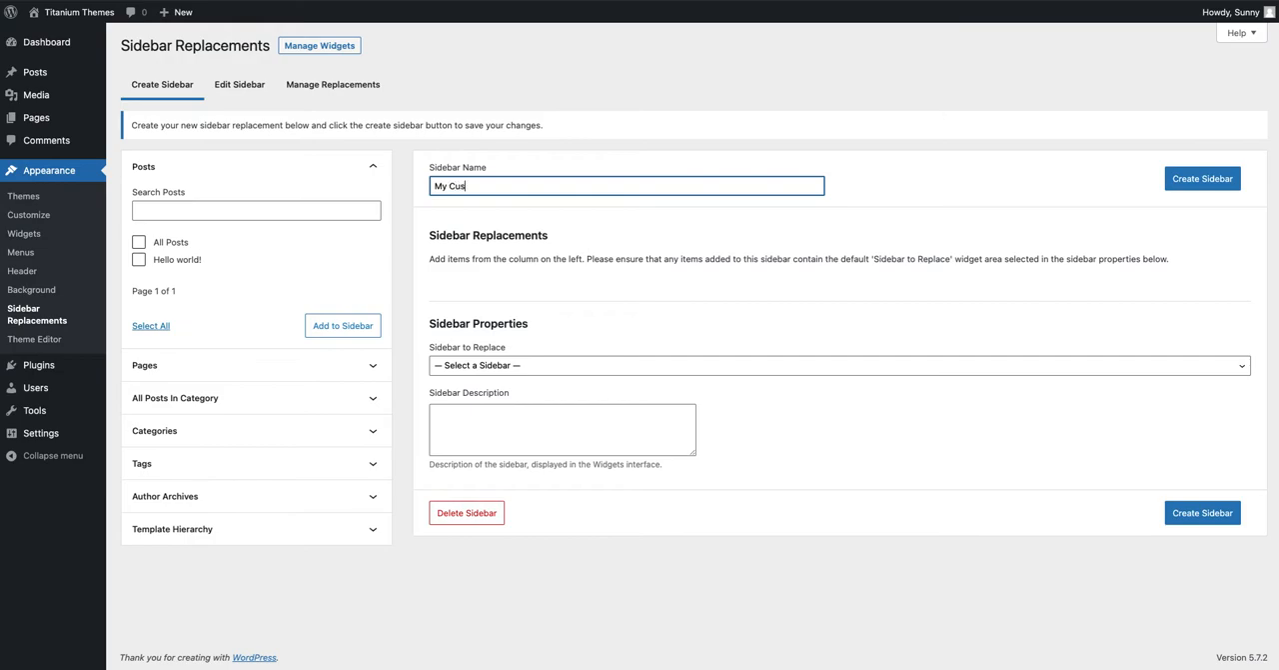
pyautogui.write('tom Sidebar')
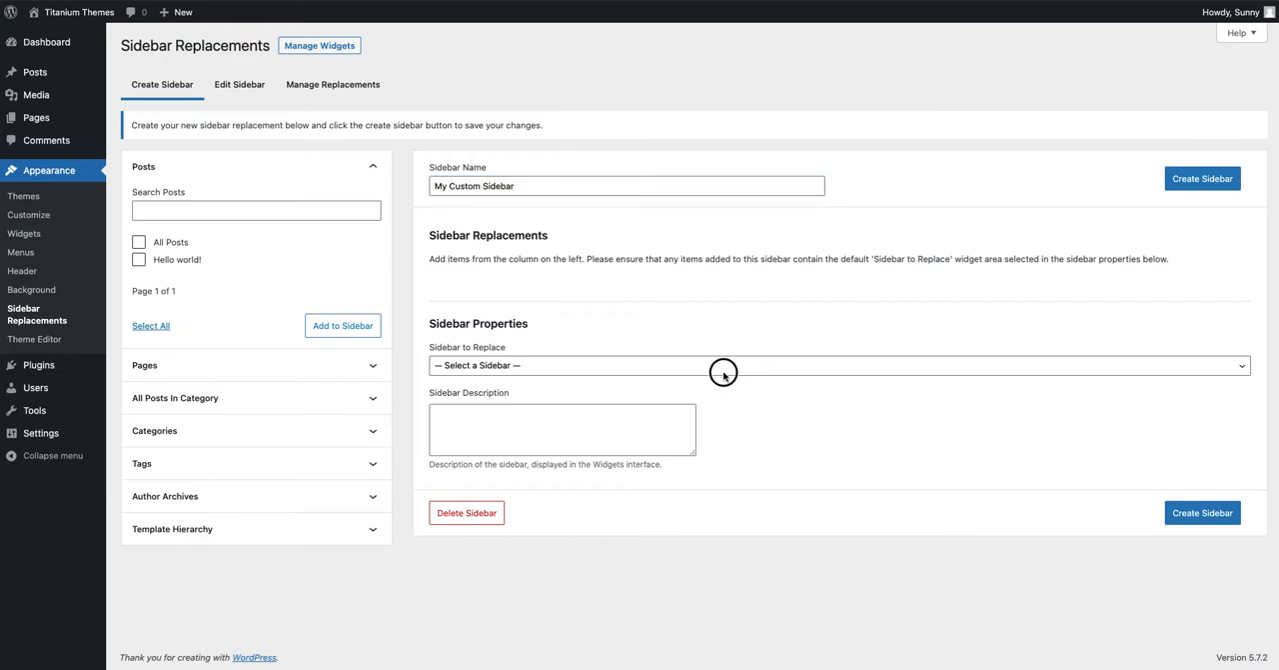
pyautogui.moveTo(554, 366)
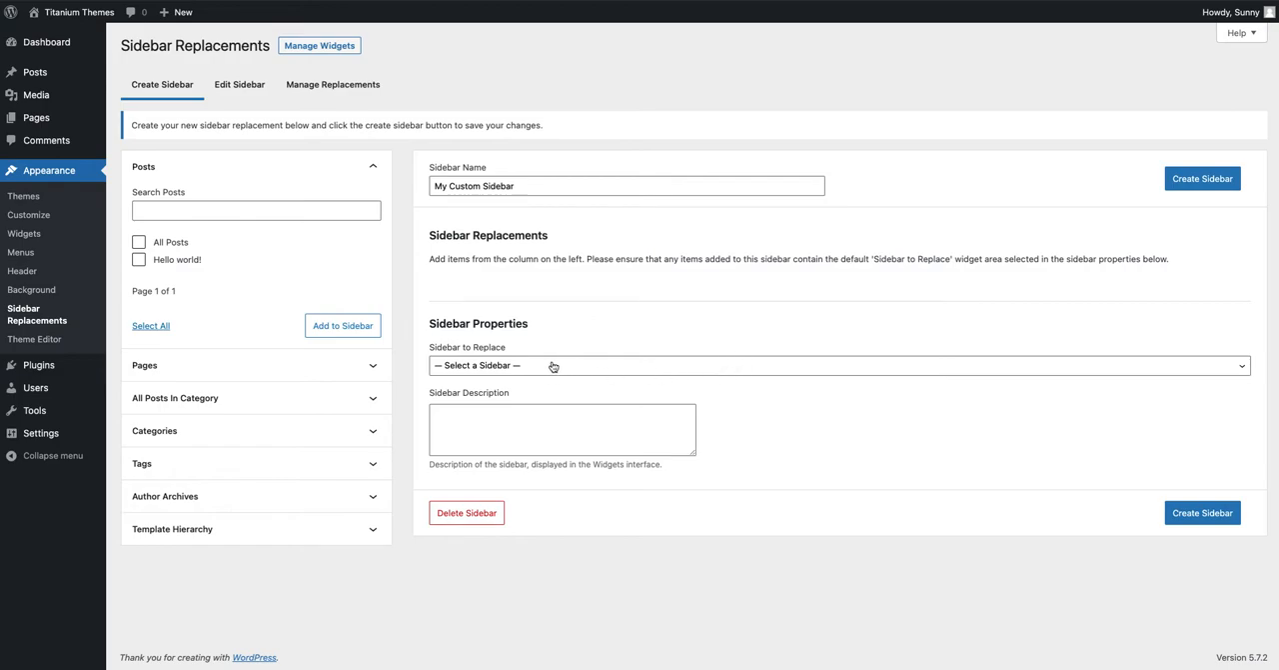
pyautogui.click(837, 364)
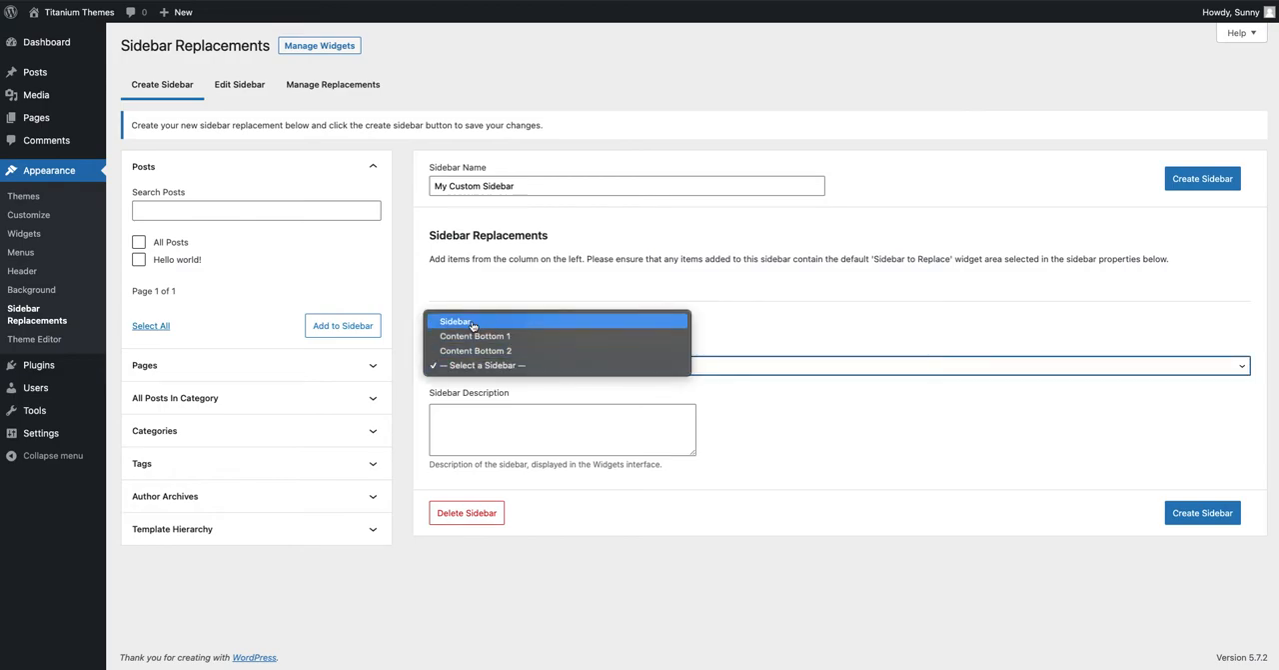
pyautogui.click(456, 320)
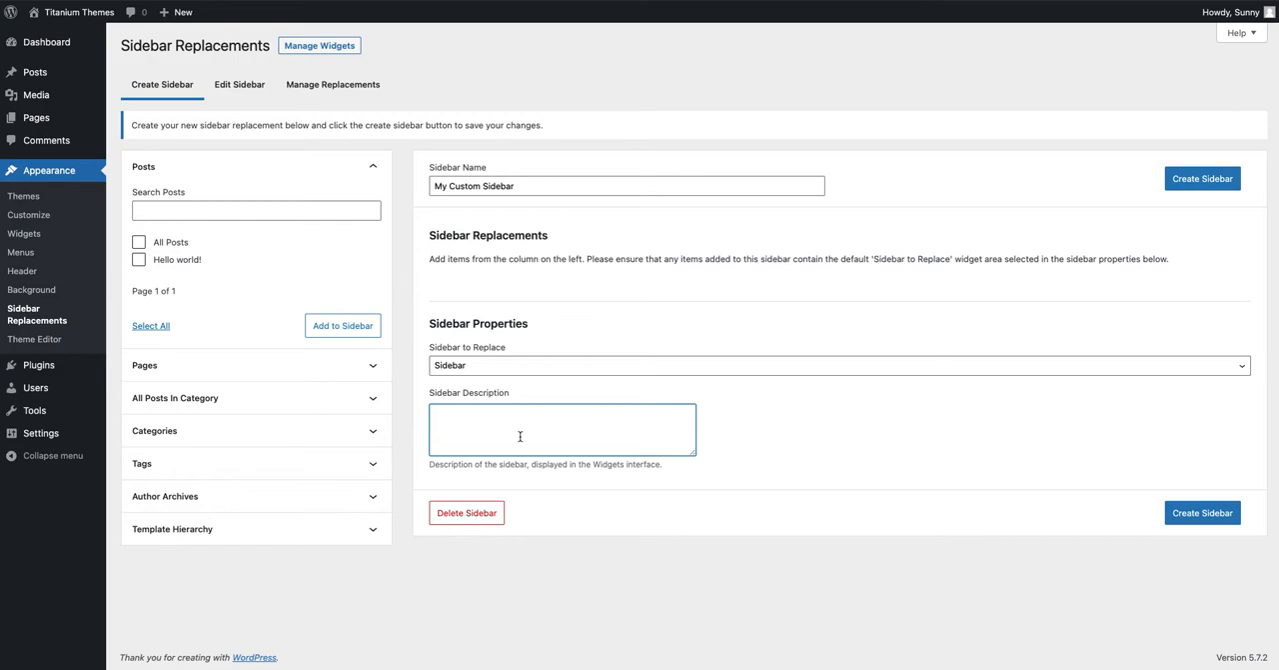
# Enter the description 'This will show in the admin area.'
pyautogui.write('This will show in the a')
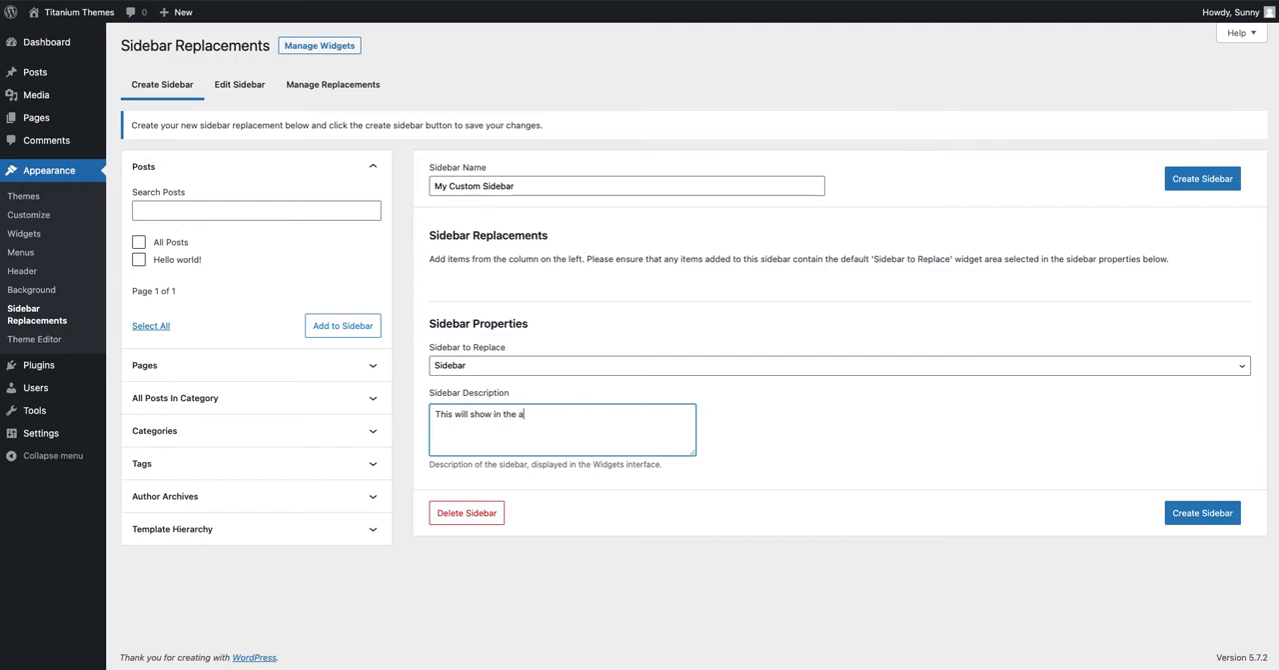
pyautogui.write('dmin area.')
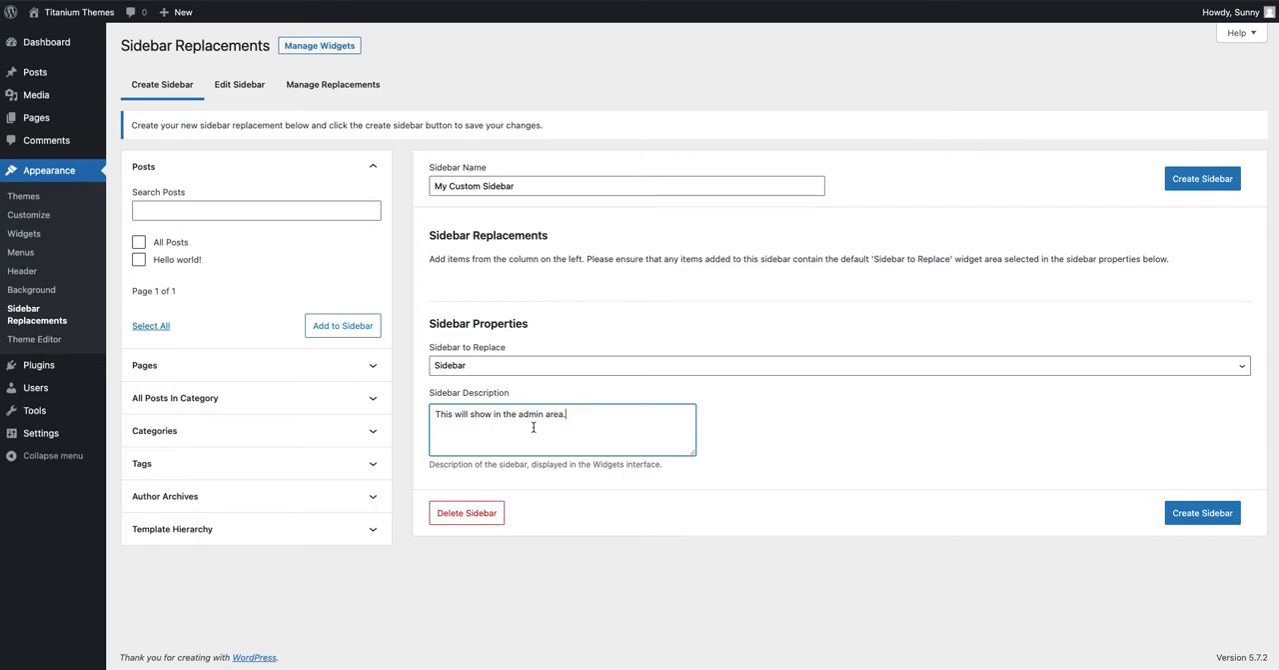
pyautogui.moveTo(364, 196)
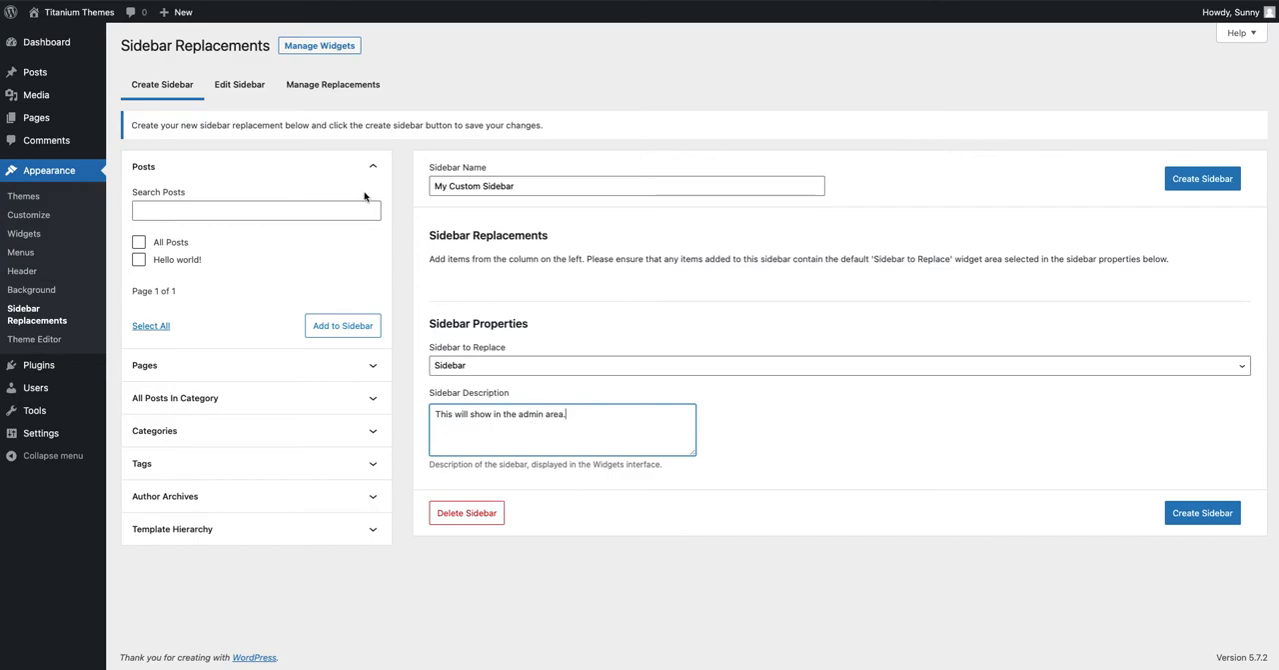
pyautogui.moveTo(348, 176)
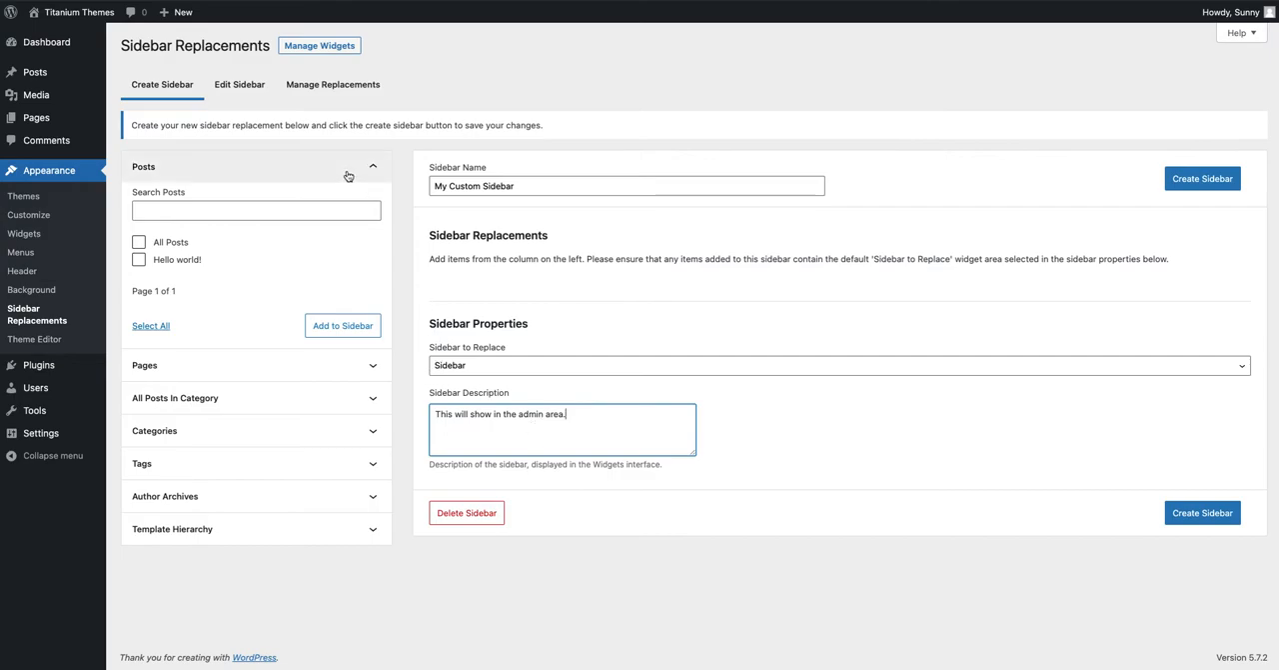
pyautogui.moveTo(348, 176)
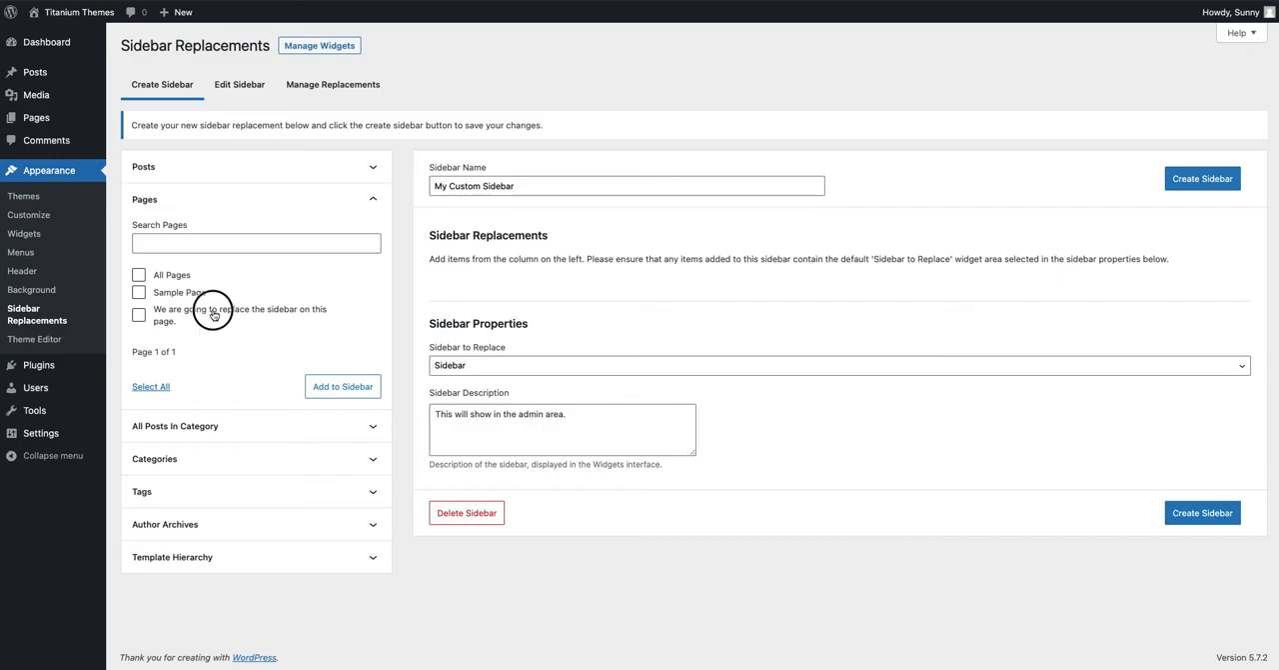
# Tick the target page, add it to the sidebar, and create My Custom Sidebar
pyautogui.click(342, 385)
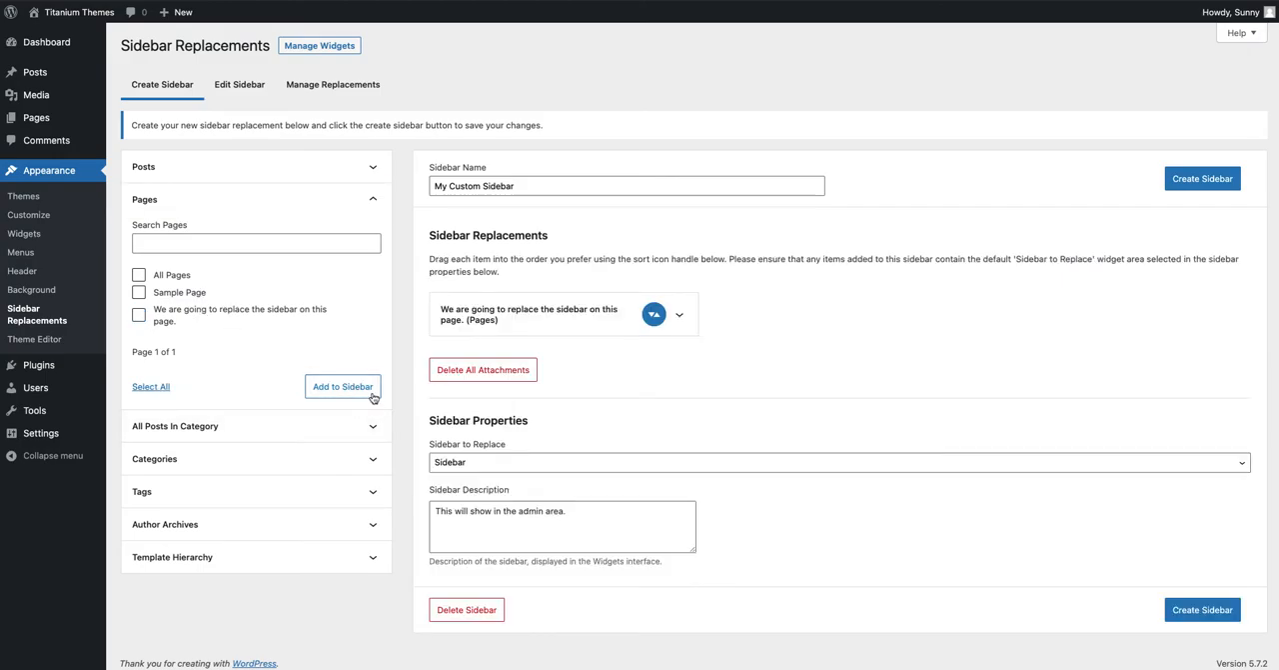
pyautogui.click(1204, 178)
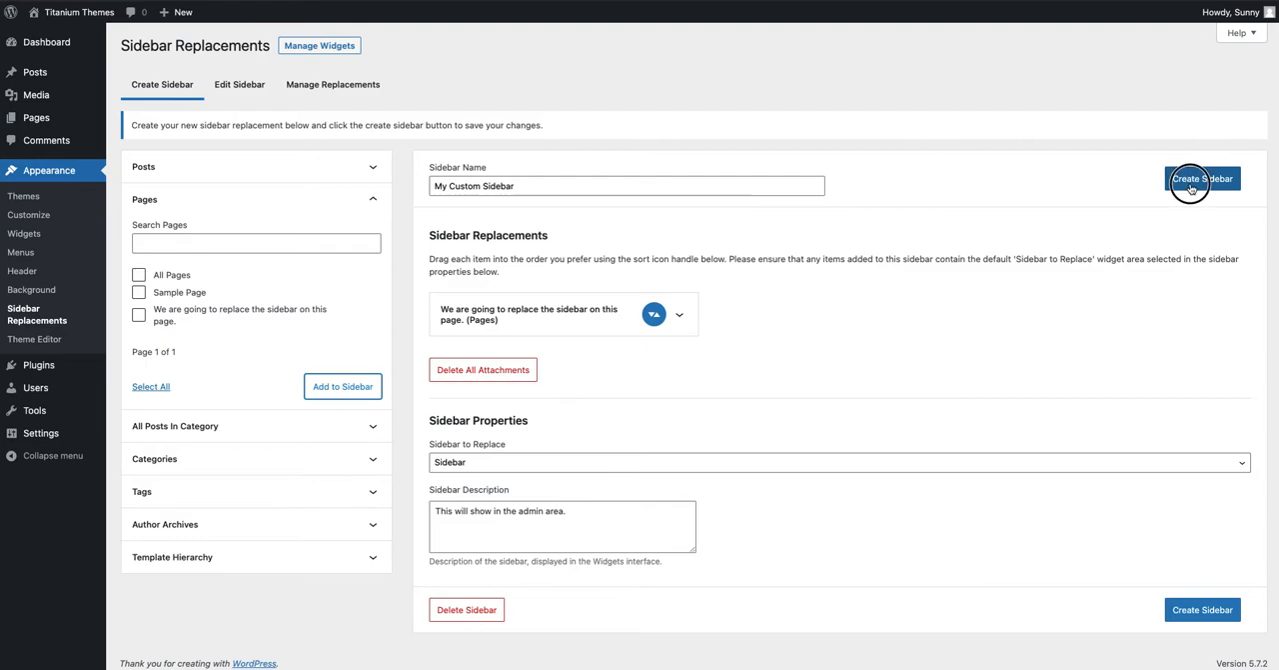
pyautogui.click(1203, 178)
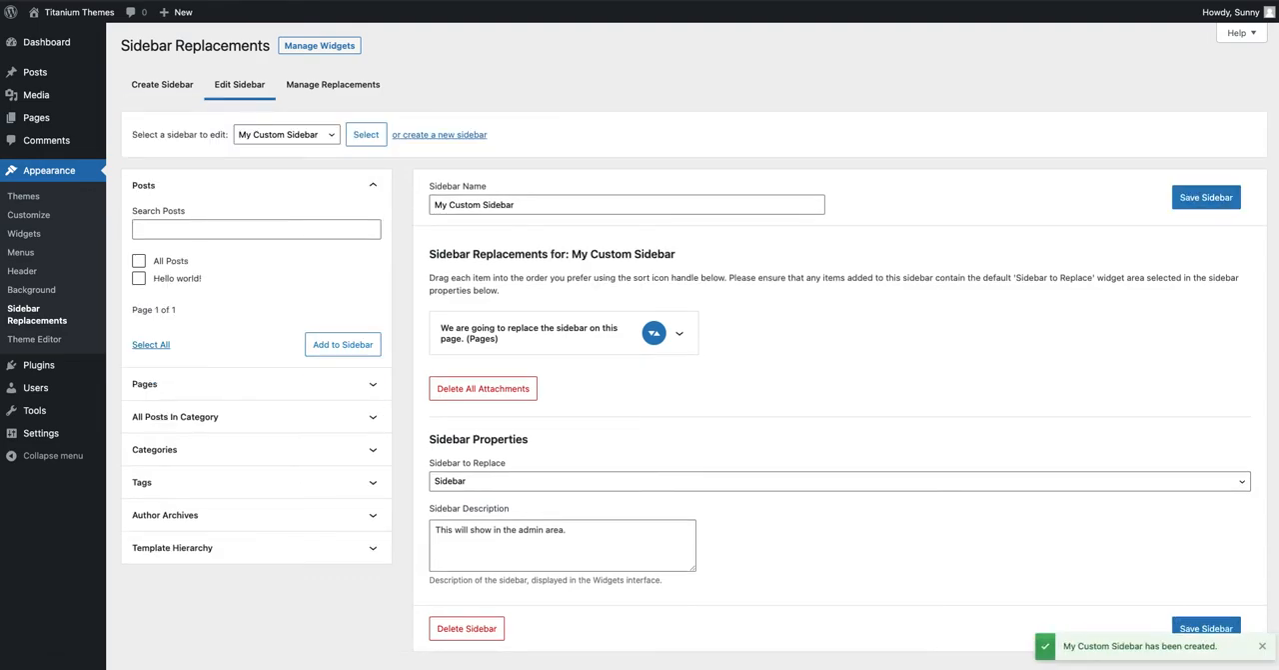
pyautogui.moveTo(1020, 258)
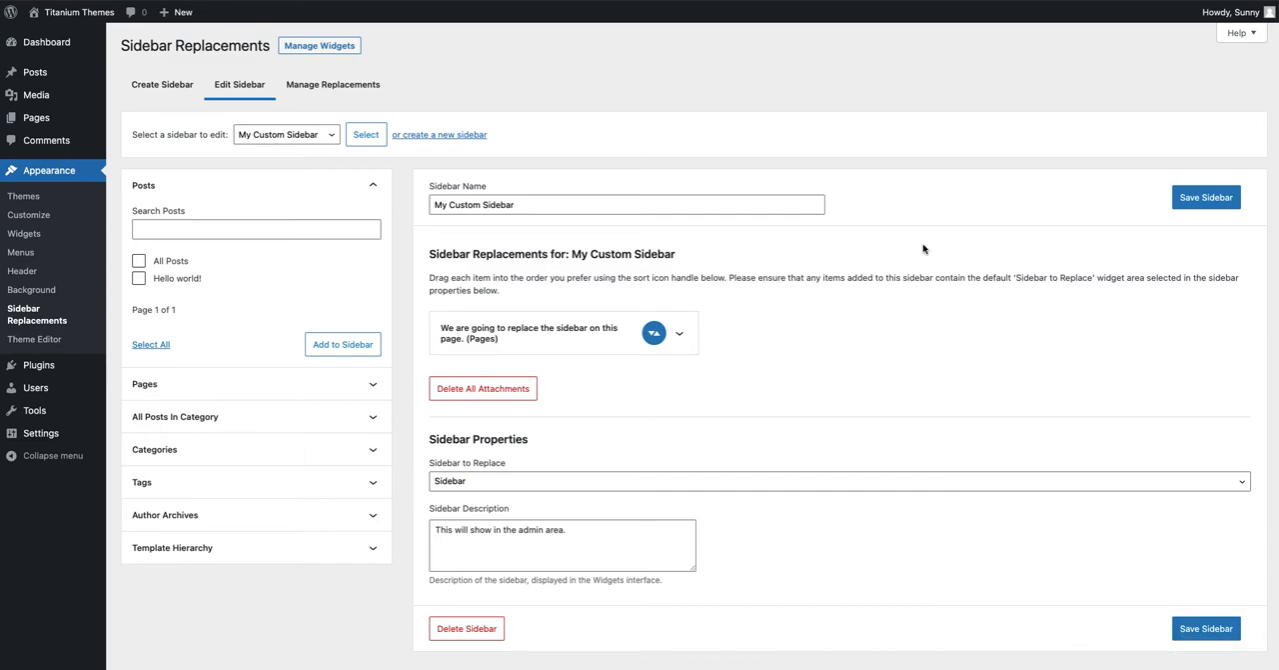
pyautogui.moveTo(708, 234)
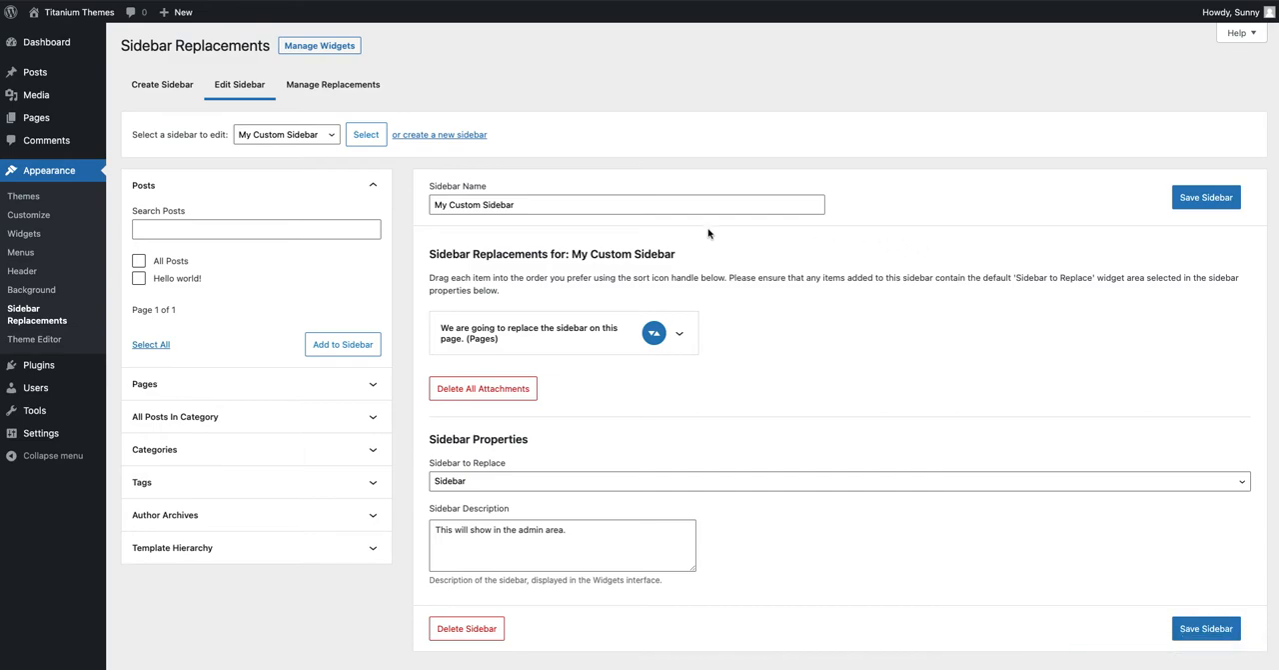
pyautogui.moveTo(24, 232)
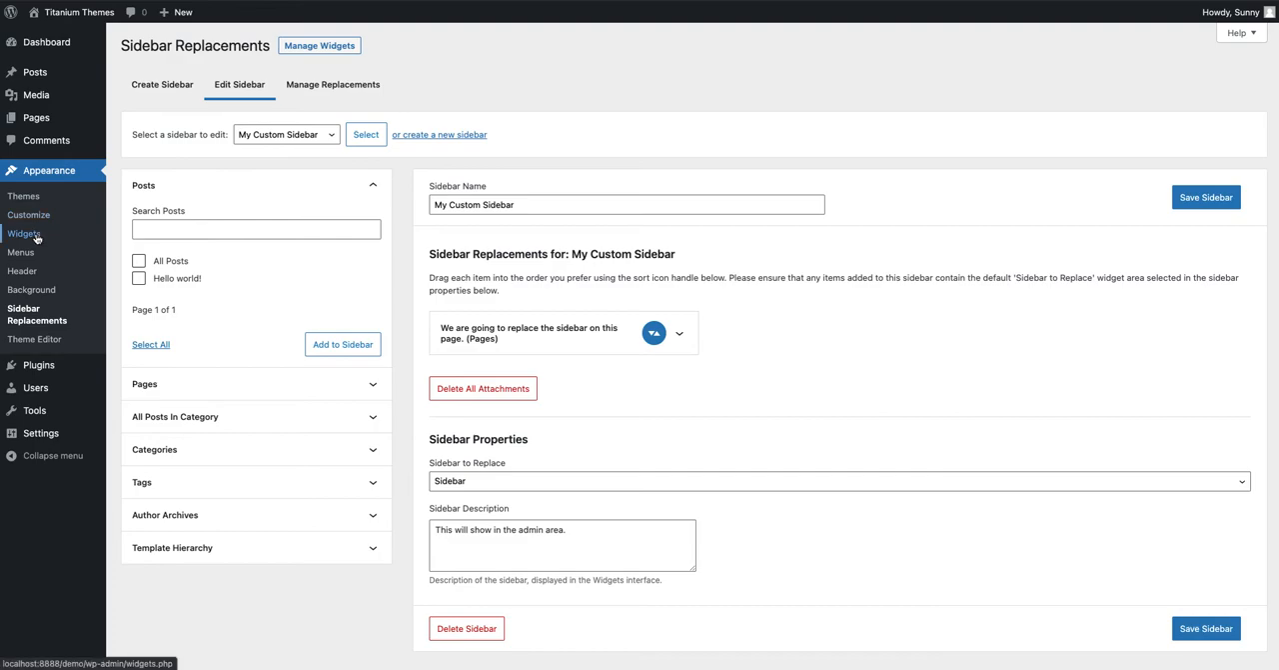
pyautogui.moveTo(24, 231)
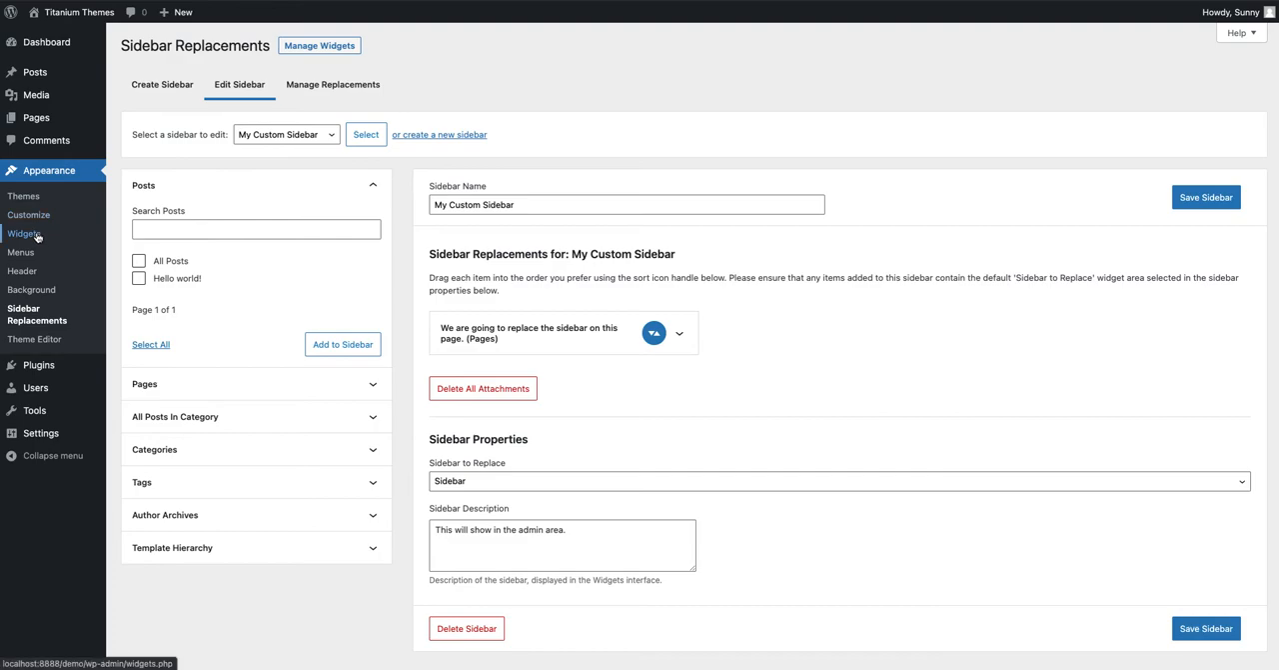
# Go to the Widgets screen under Appearance
pyautogui.click(24, 232)
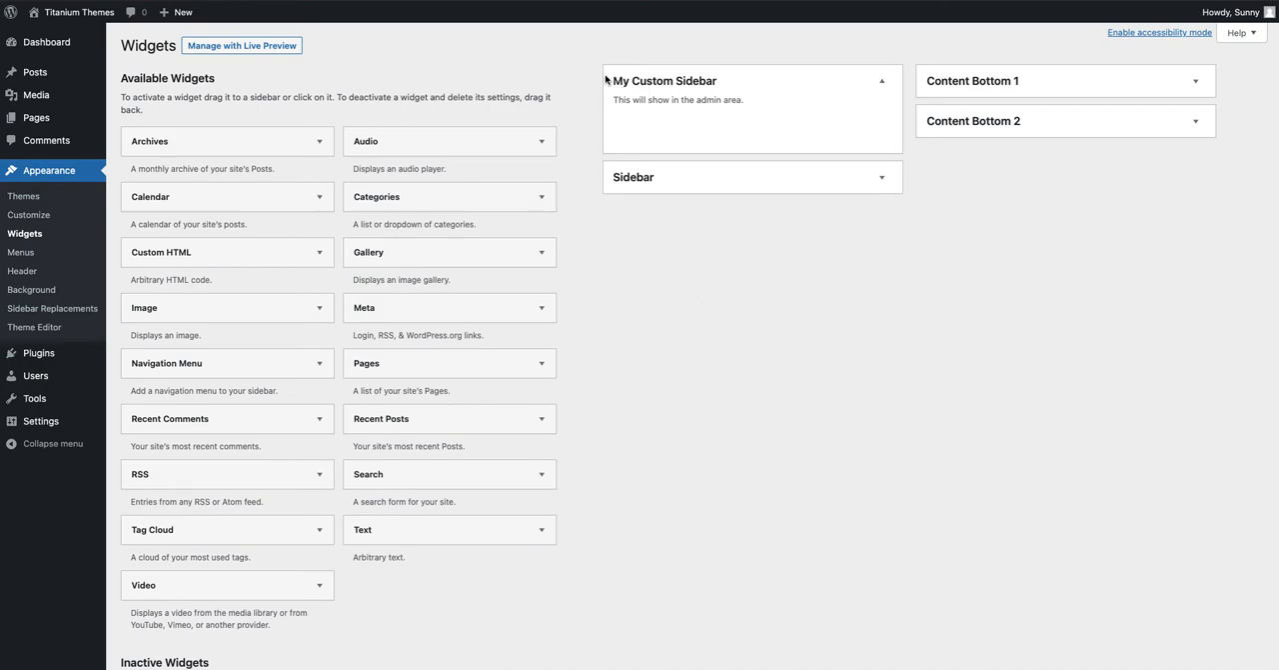
pyautogui.moveTo(638, 78)
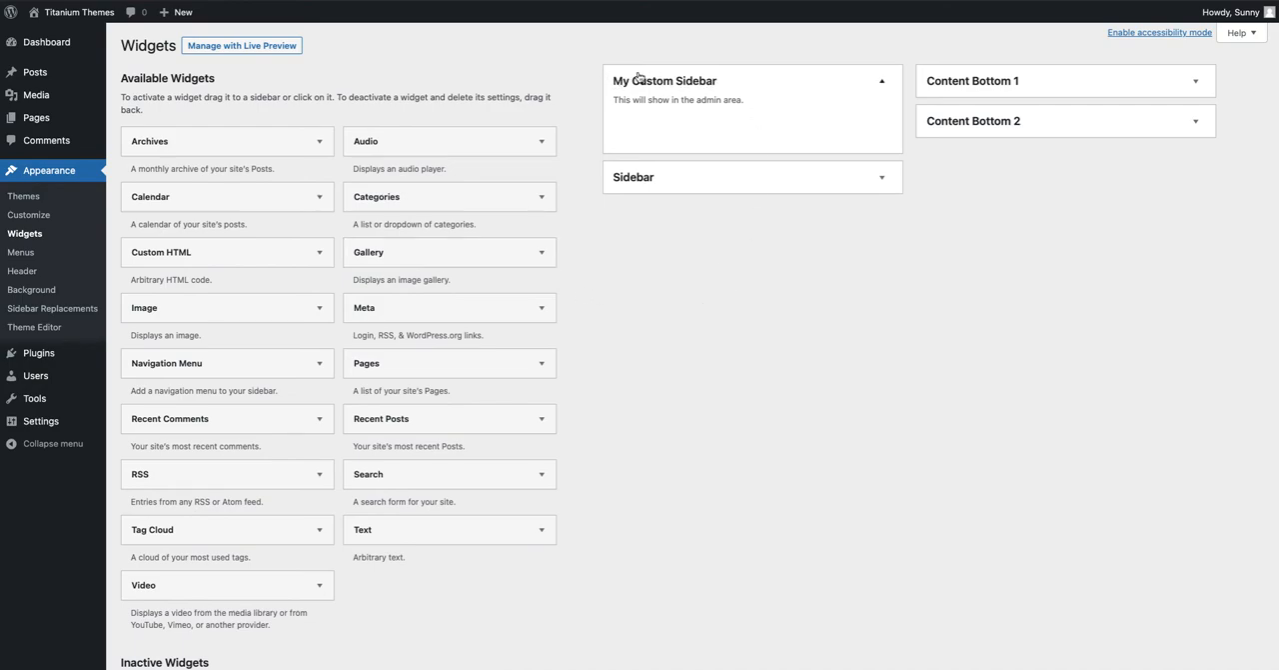
pyautogui.moveTo(668, 140)
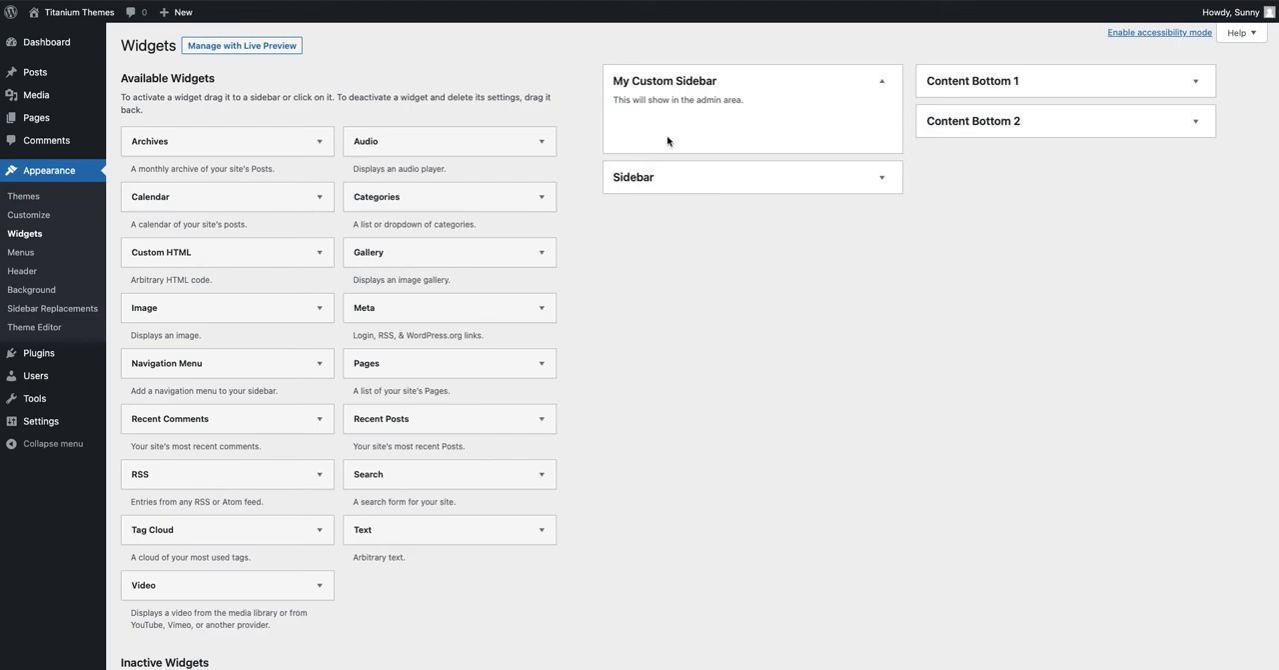
pyautogui.moveTo(888, 278)
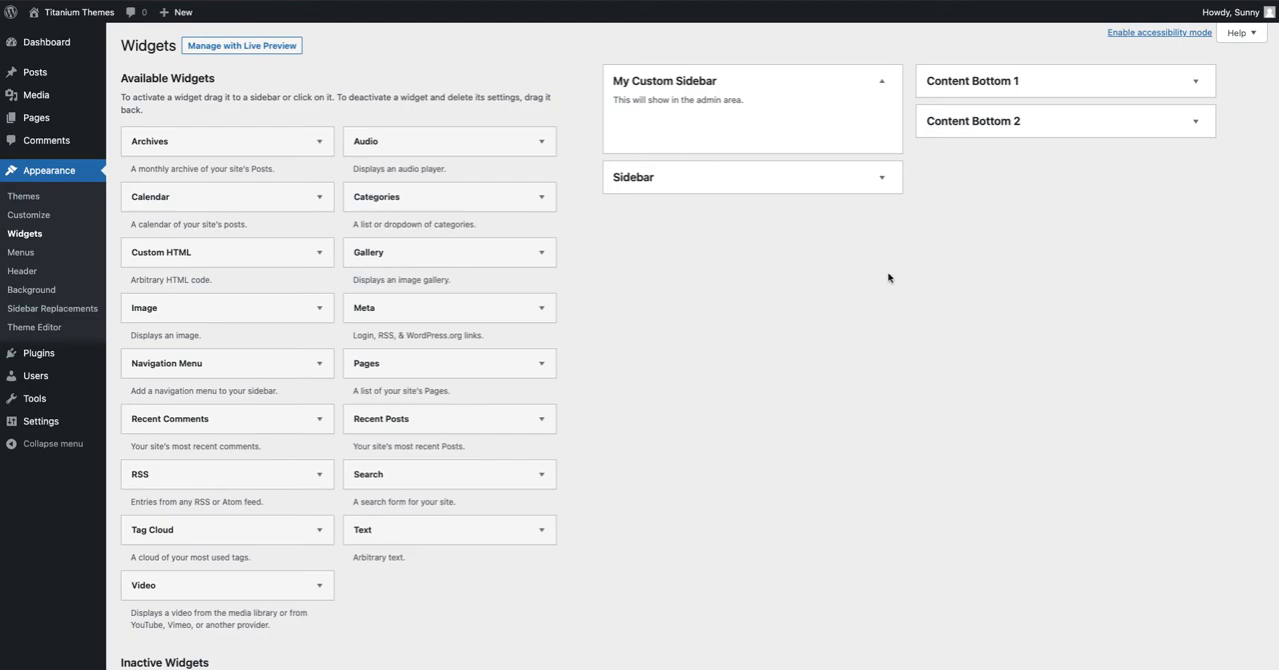
pyautogui.moveTo(891, 277)
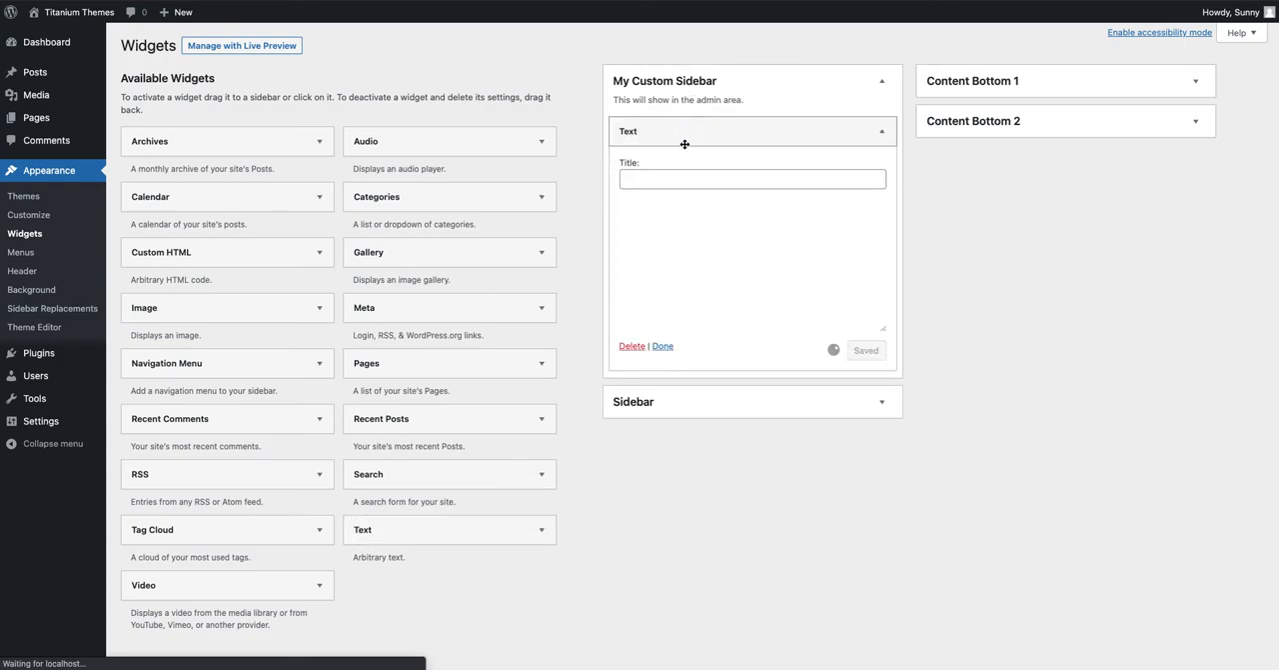
# Title the Text widget 'My Custom Sidebar', enter 'This is how easy it is to replace the sidebar!', and save
pyautogui.click(752, 180)
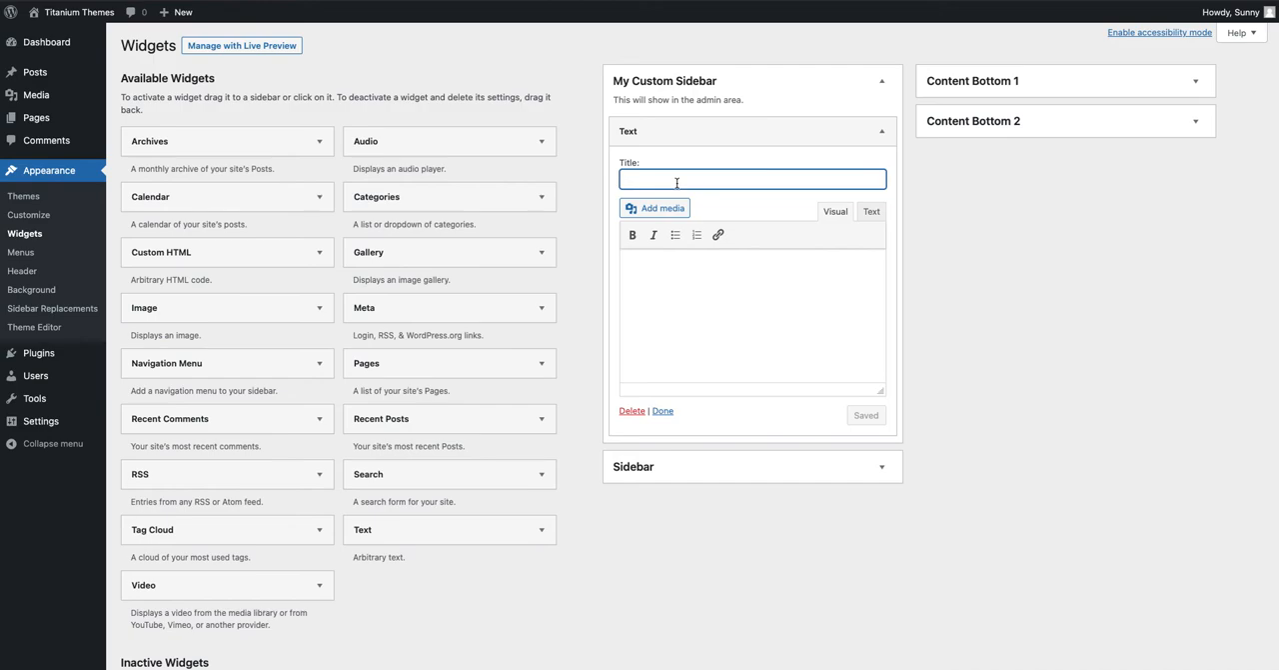
pyautogui.write('My')
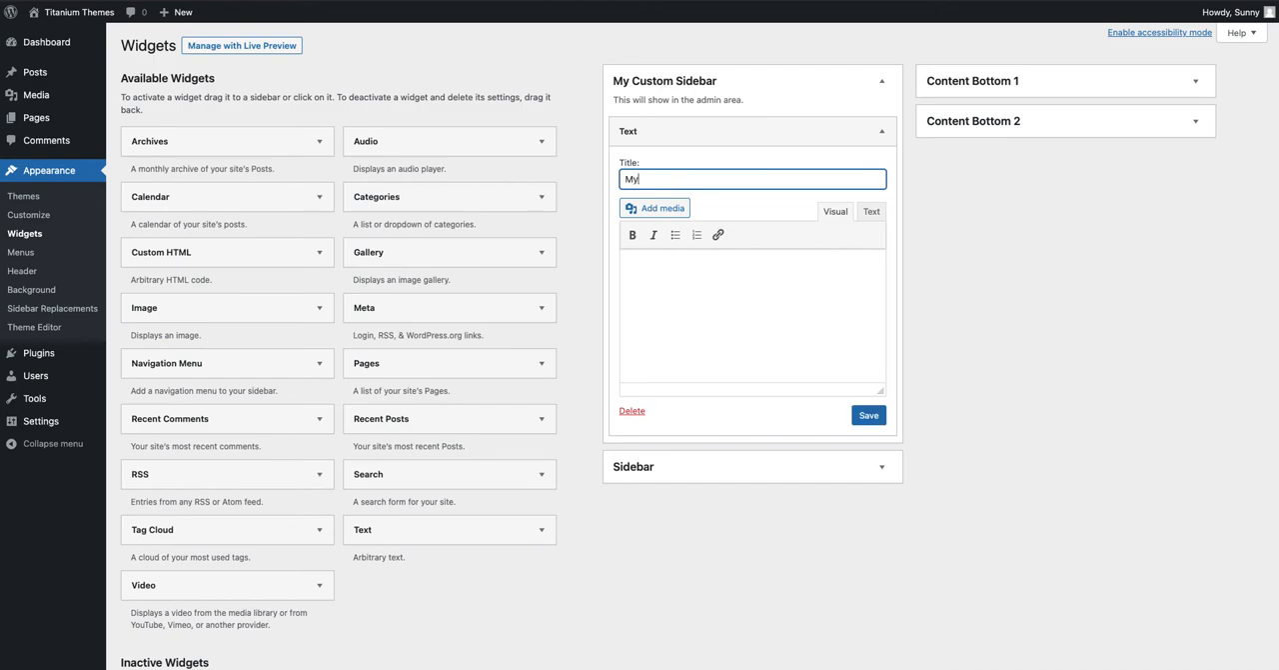
pyautogui.write('Custom Sidebar')
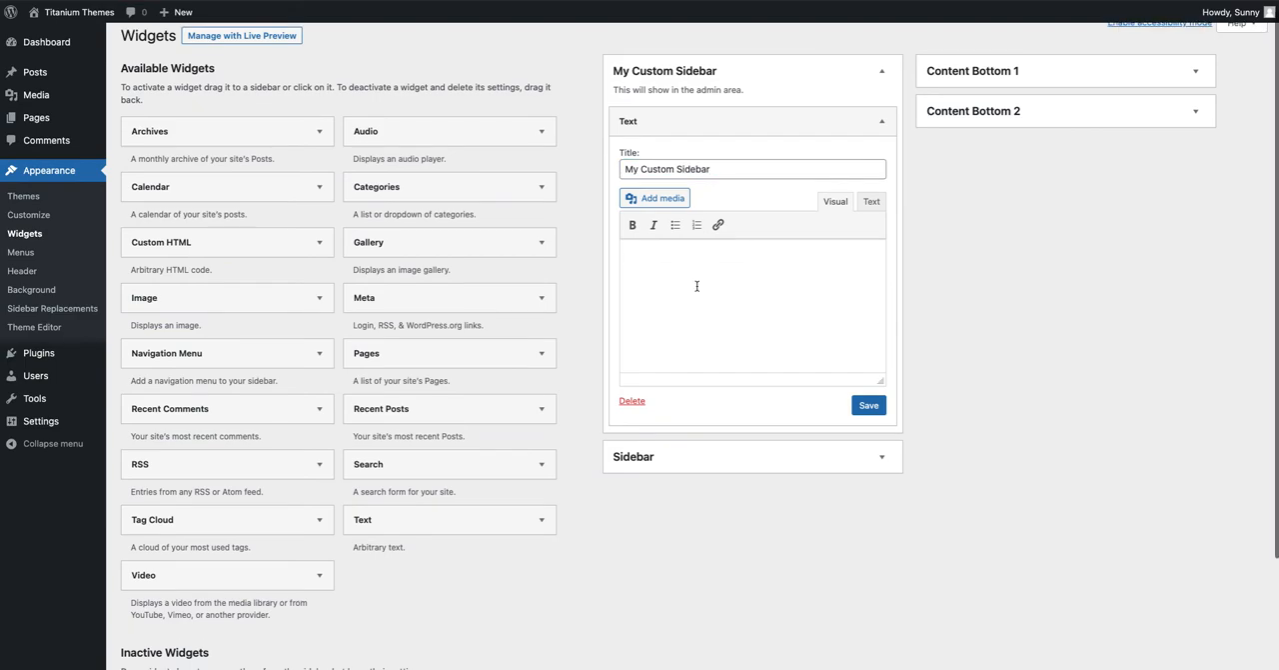
pyautogui.write('This is')
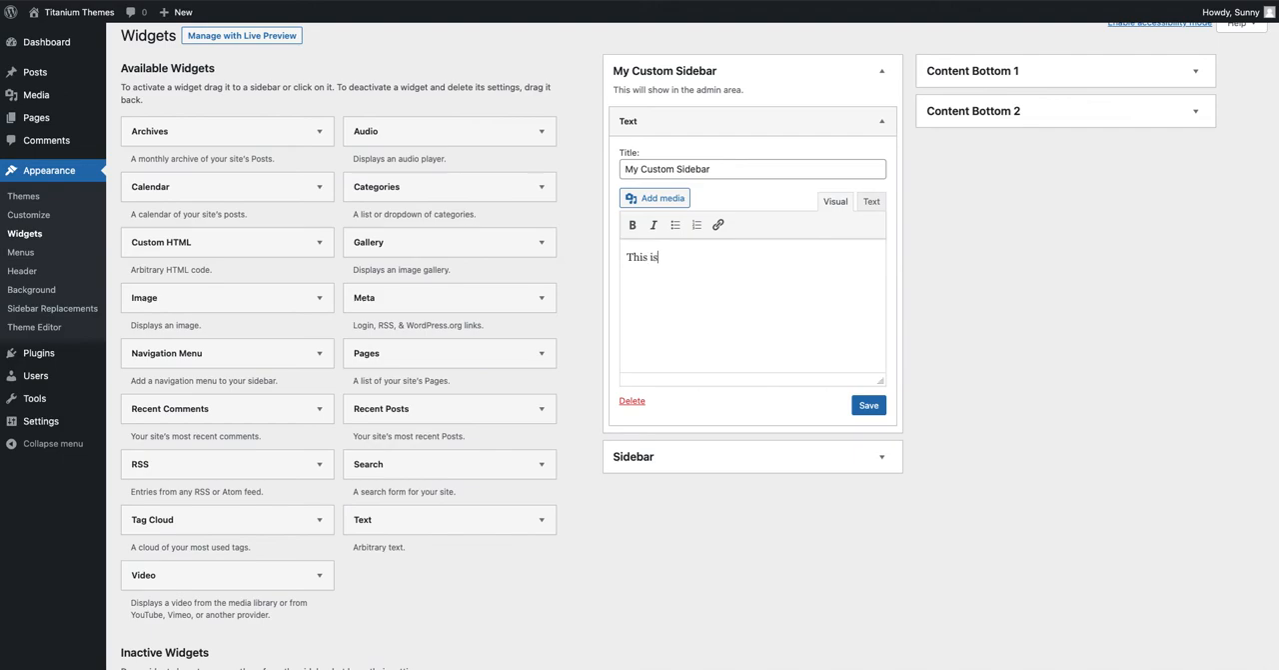
pyautogui.write('h')
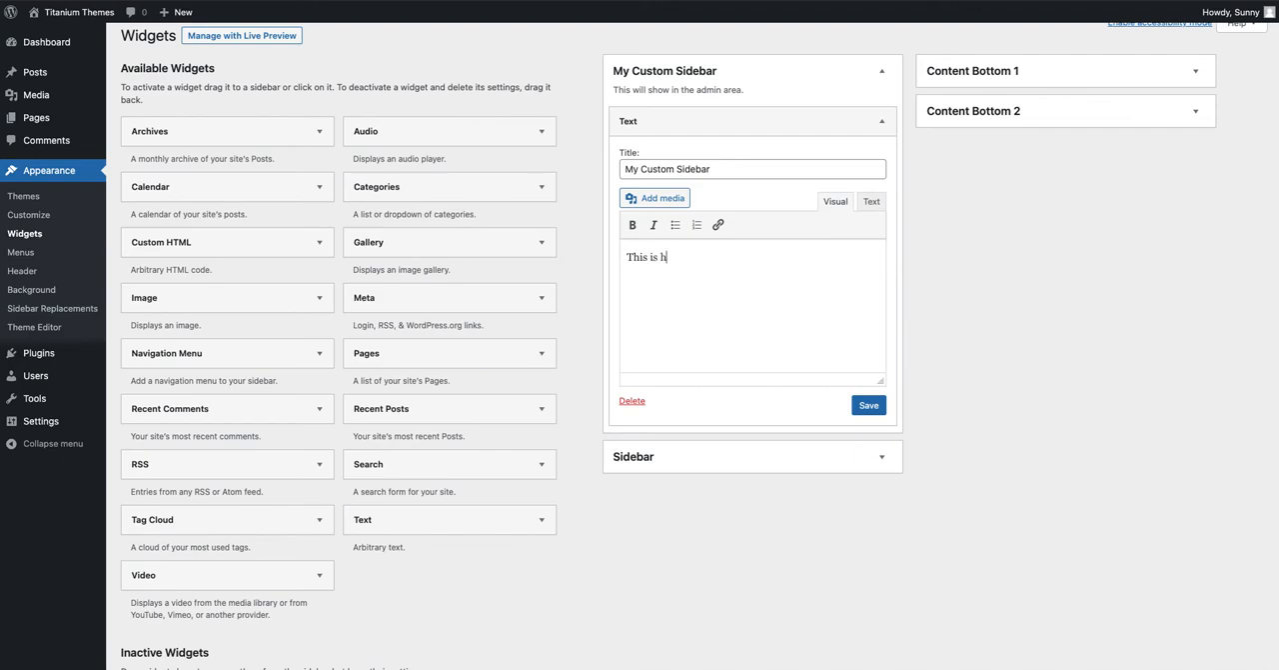
pyautogui.write('ow easy it')
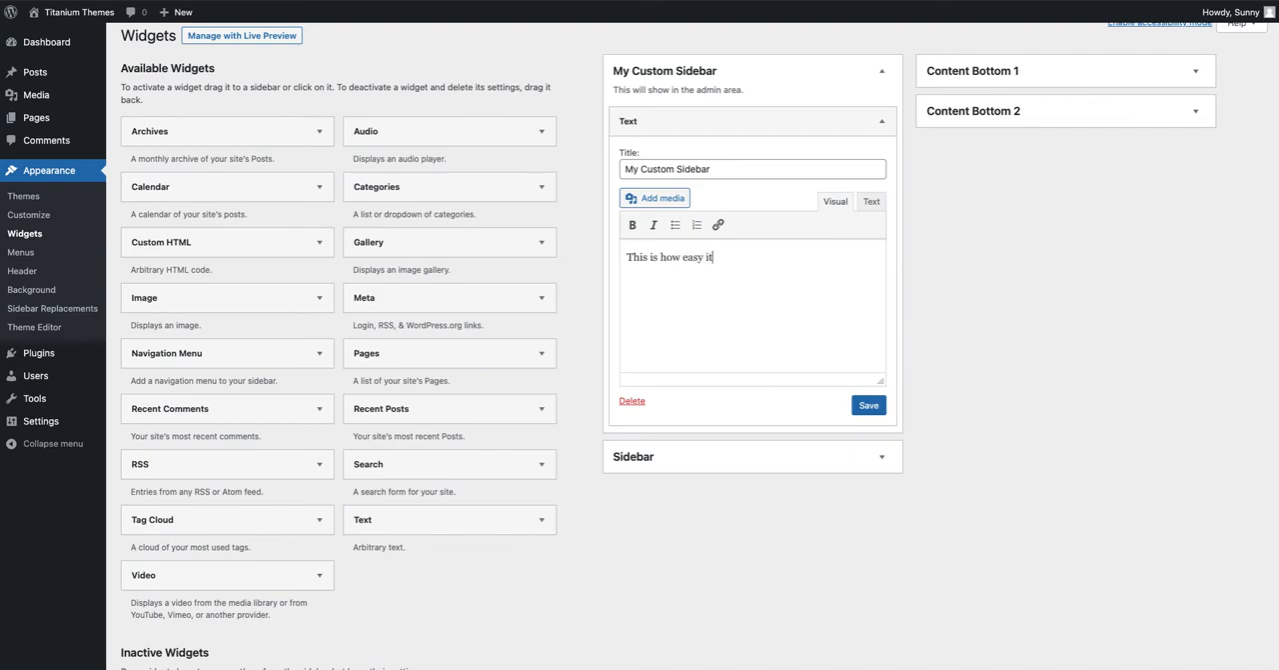
pyautogui.write('is to replace the s')
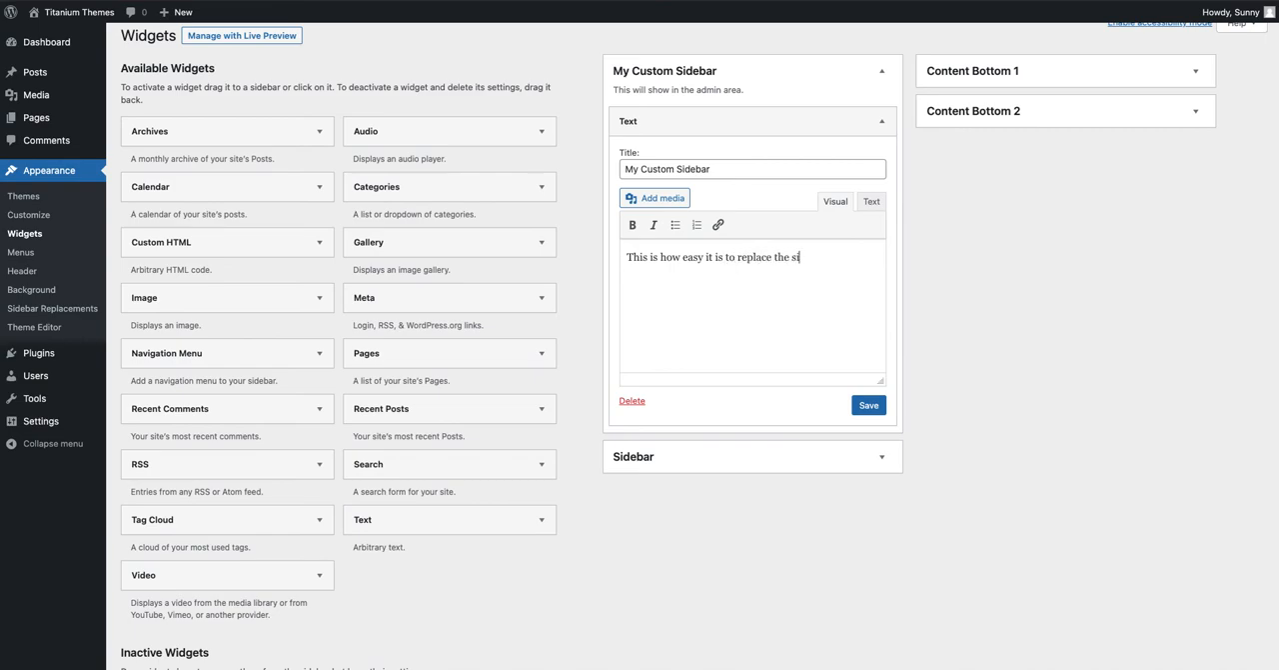
pyautogui.write('idebar!')
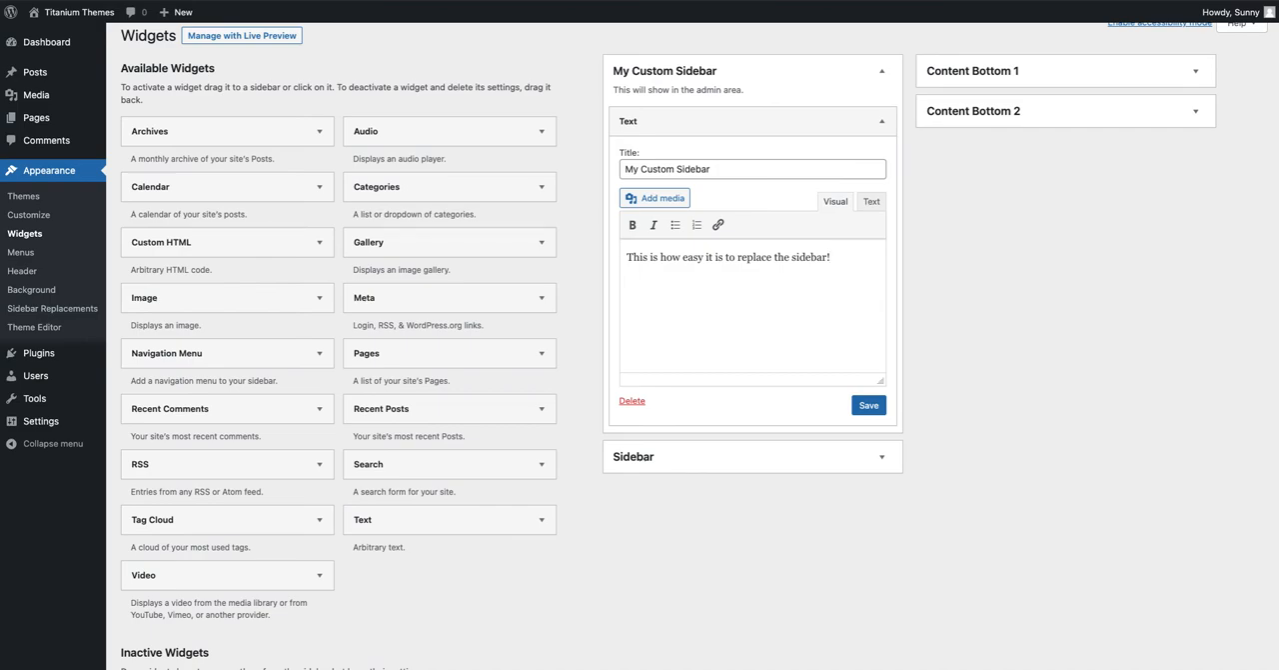
pyautogui.click(868, 404)
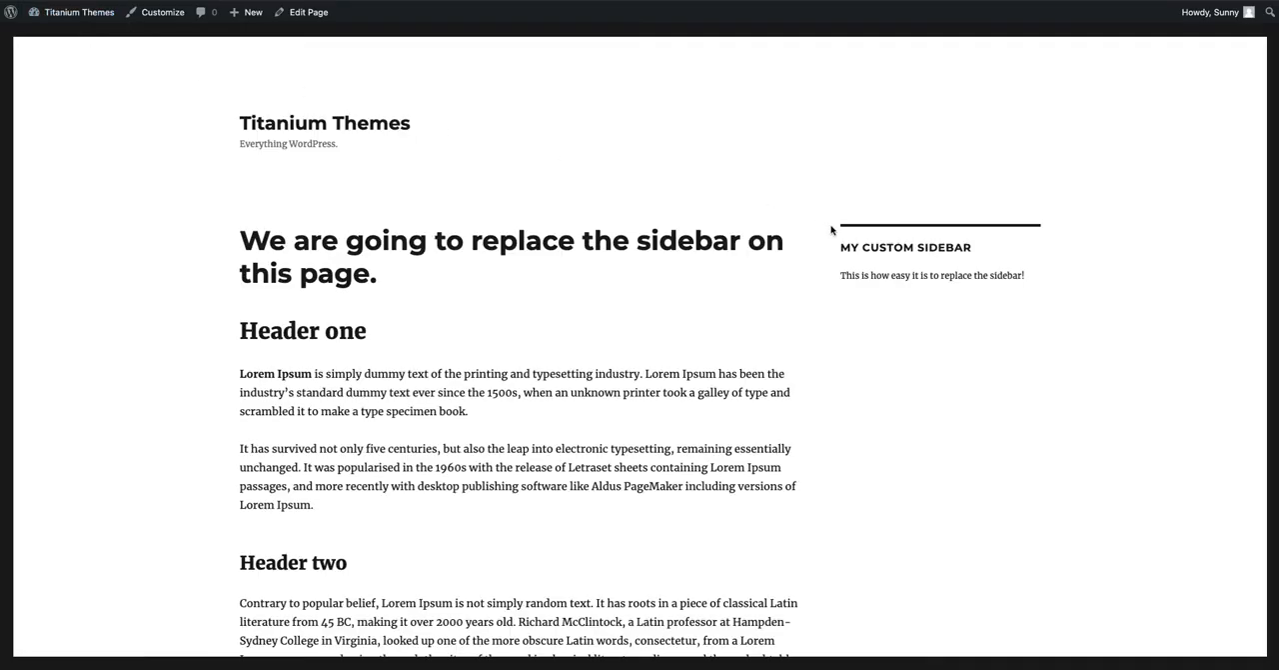
pyautogui.moveTo(923, 190)
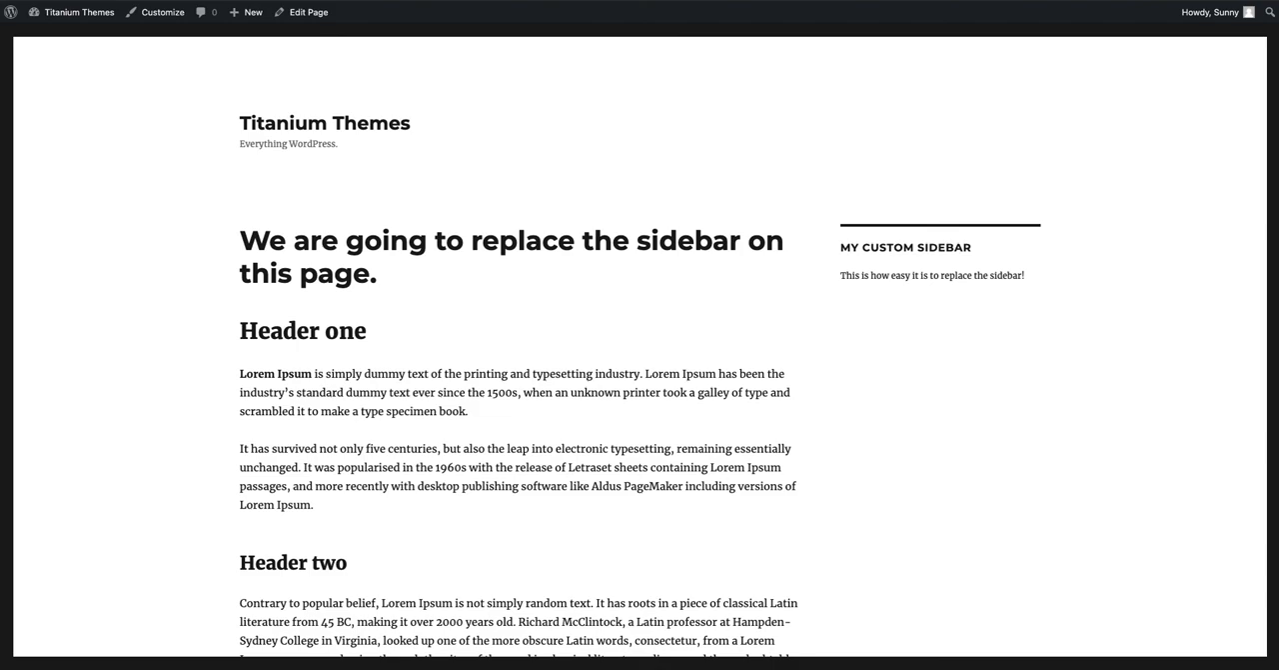
pyautogui.moveTo(1048, 314)
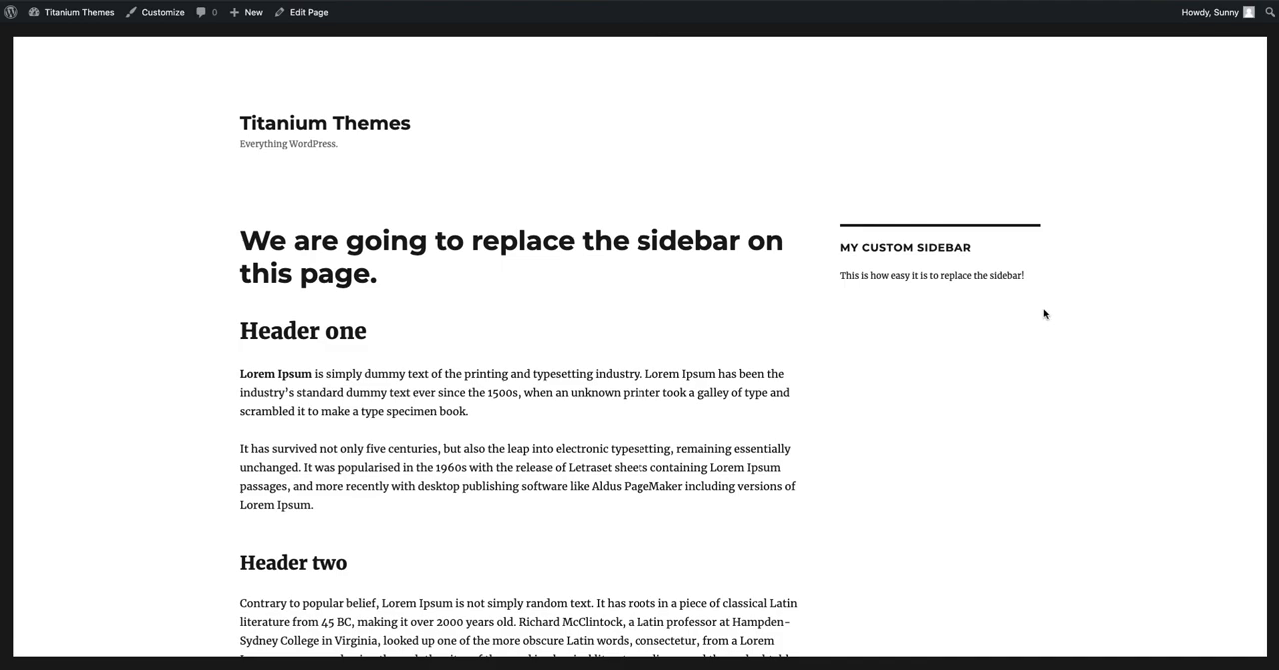
pyautogui.moveTo(1039, 316)
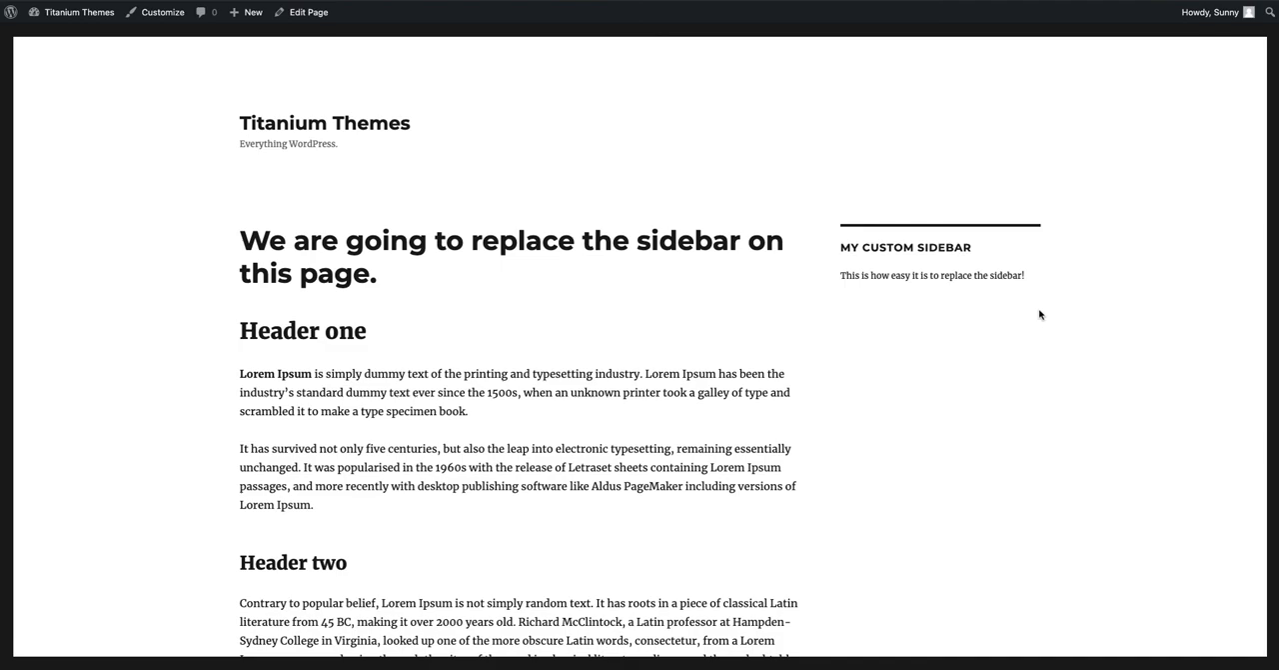